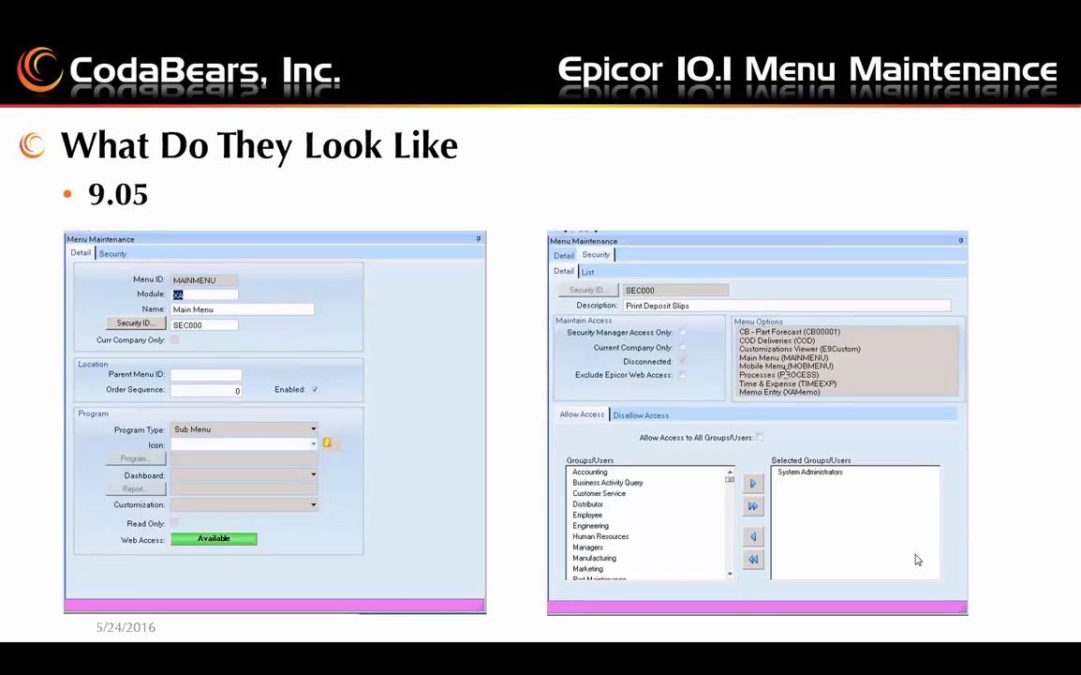
mouse_move(444, 503)
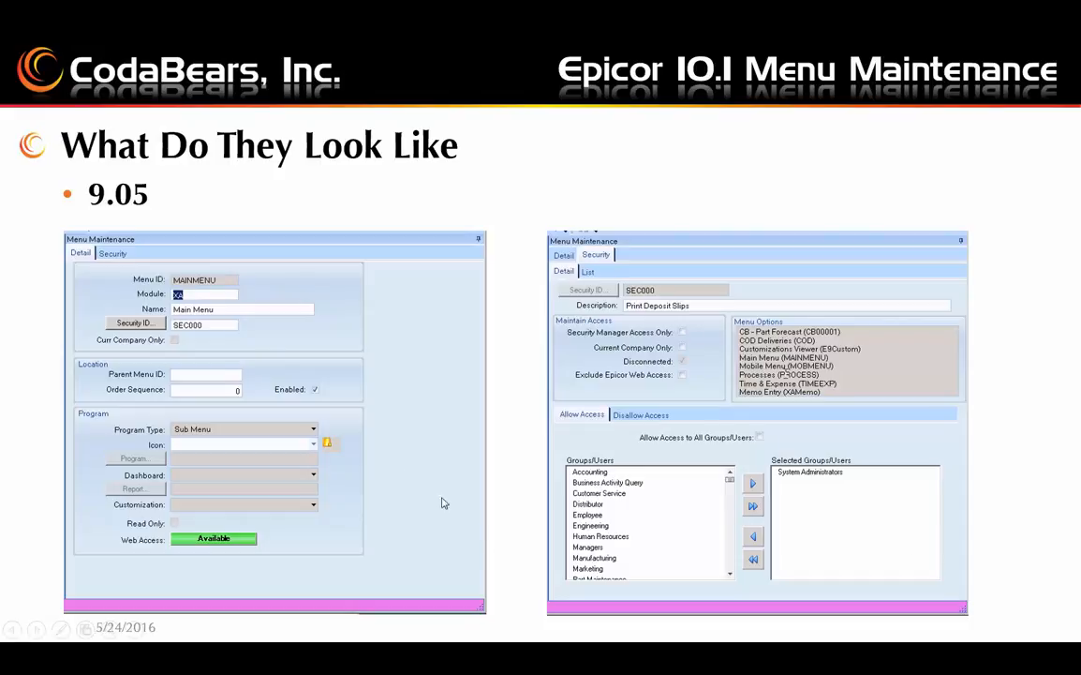
mouse_move(177, 340)
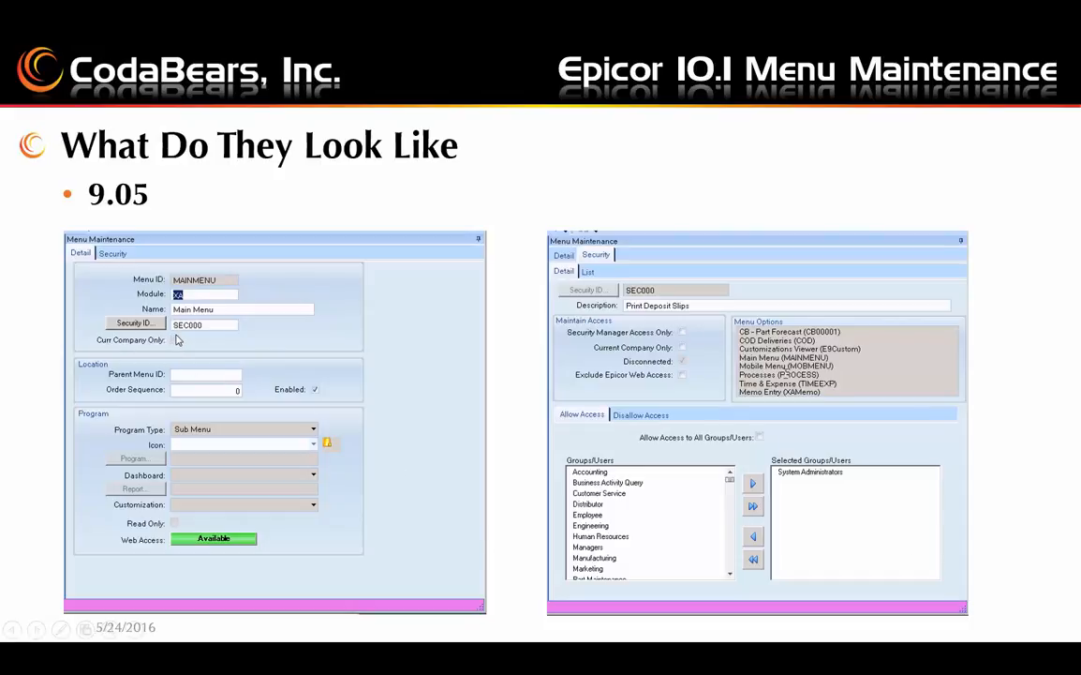
mouse_move(693, 342)
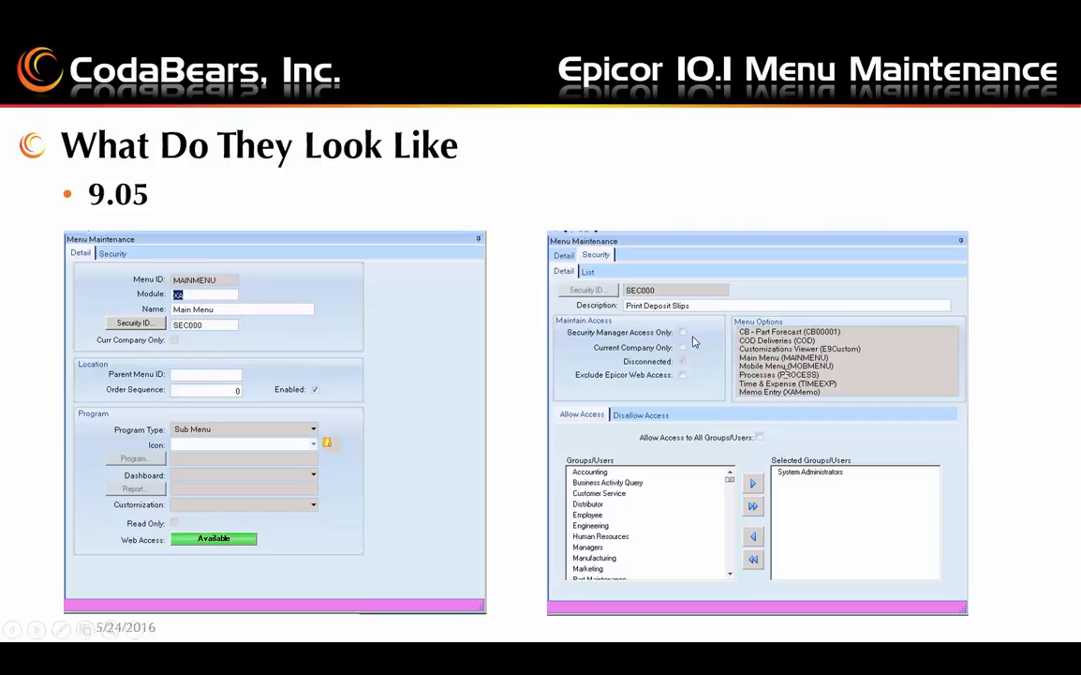
mouse_move(689, 381)
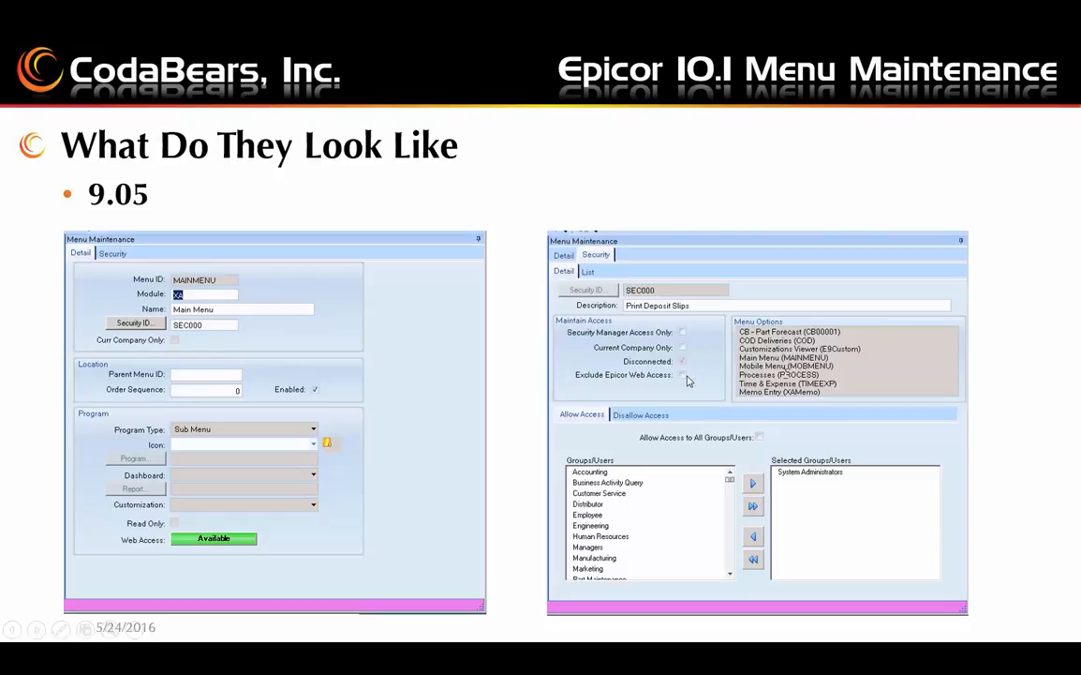
mouse_move(415, 454)
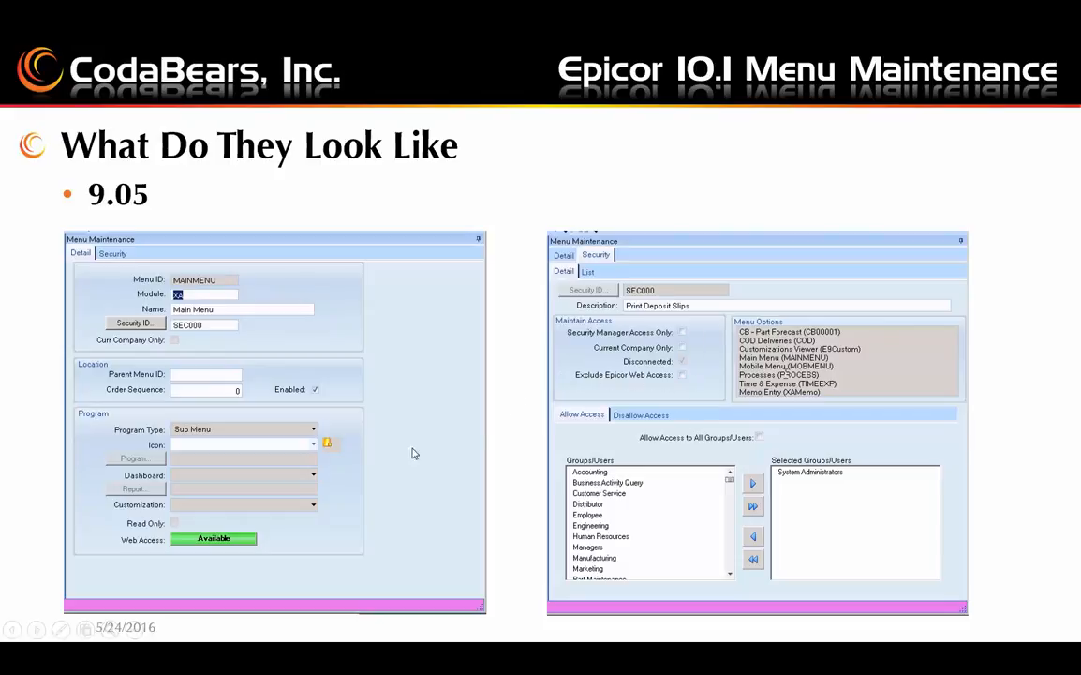
mouse_move(129, 546)
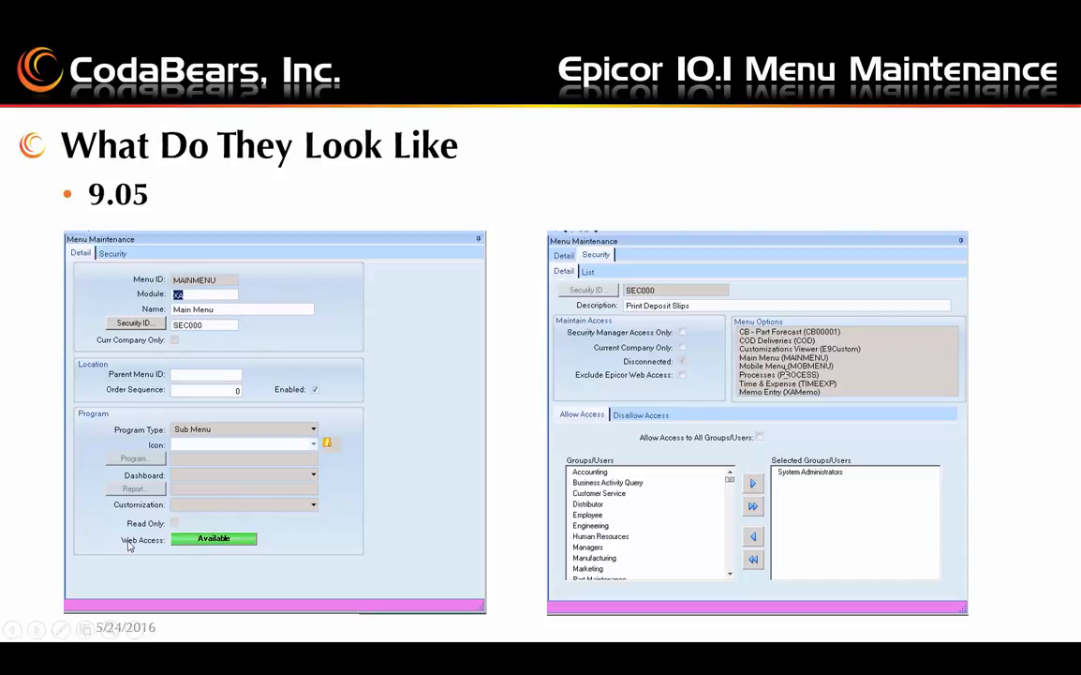
mouse_move(485, 479)
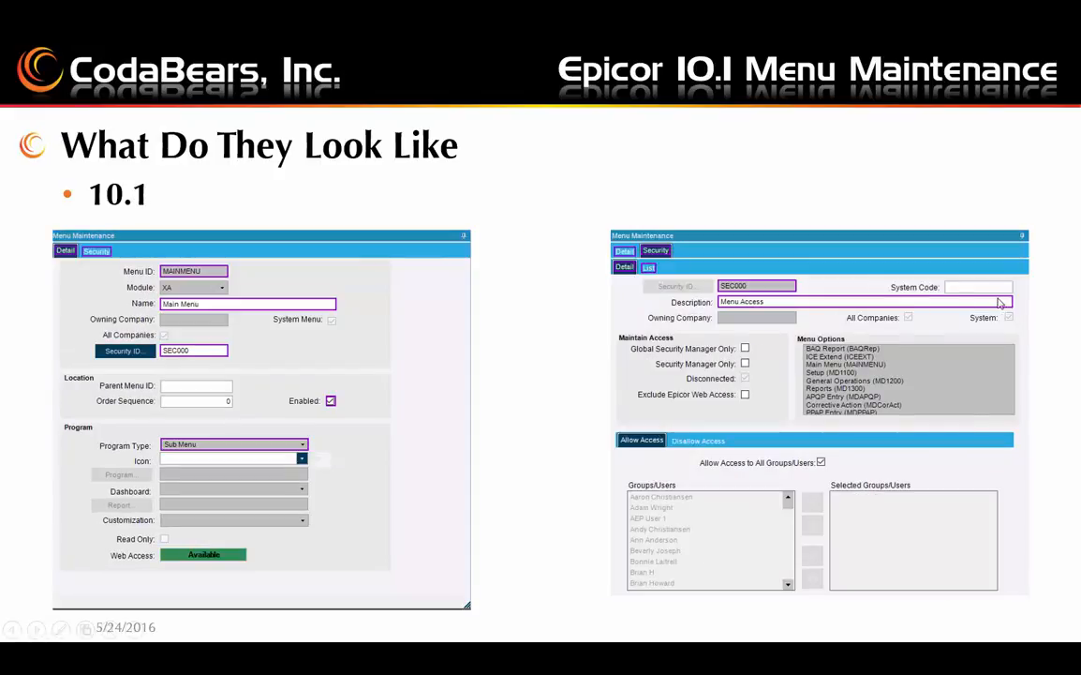
mouse_move(126, 276)
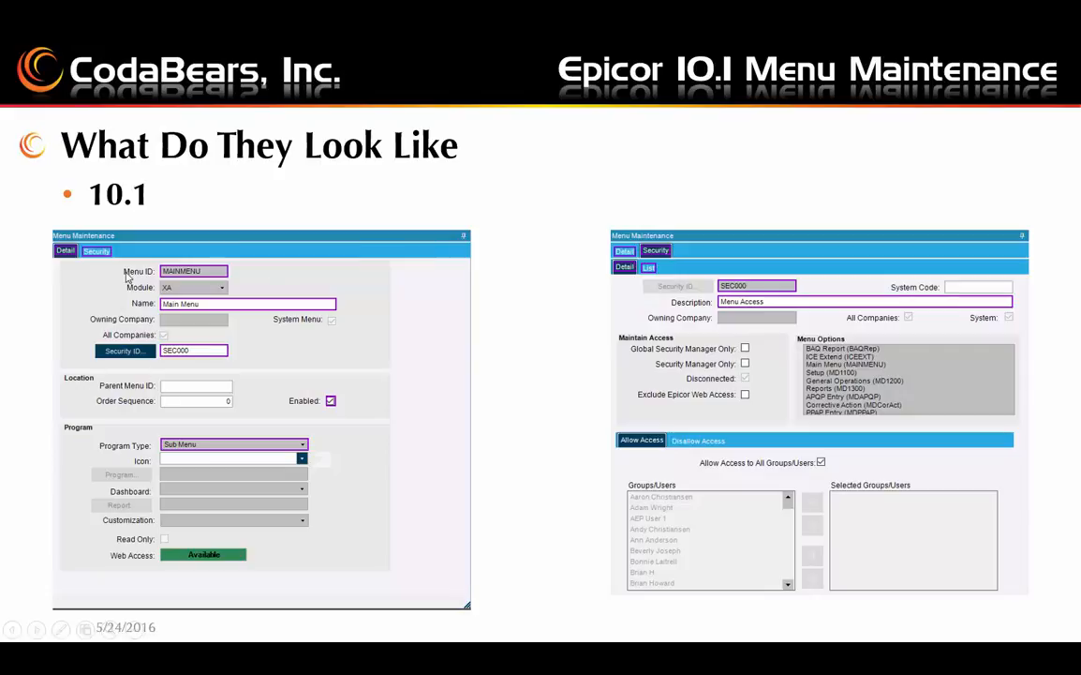
mouse_move(82, 334)
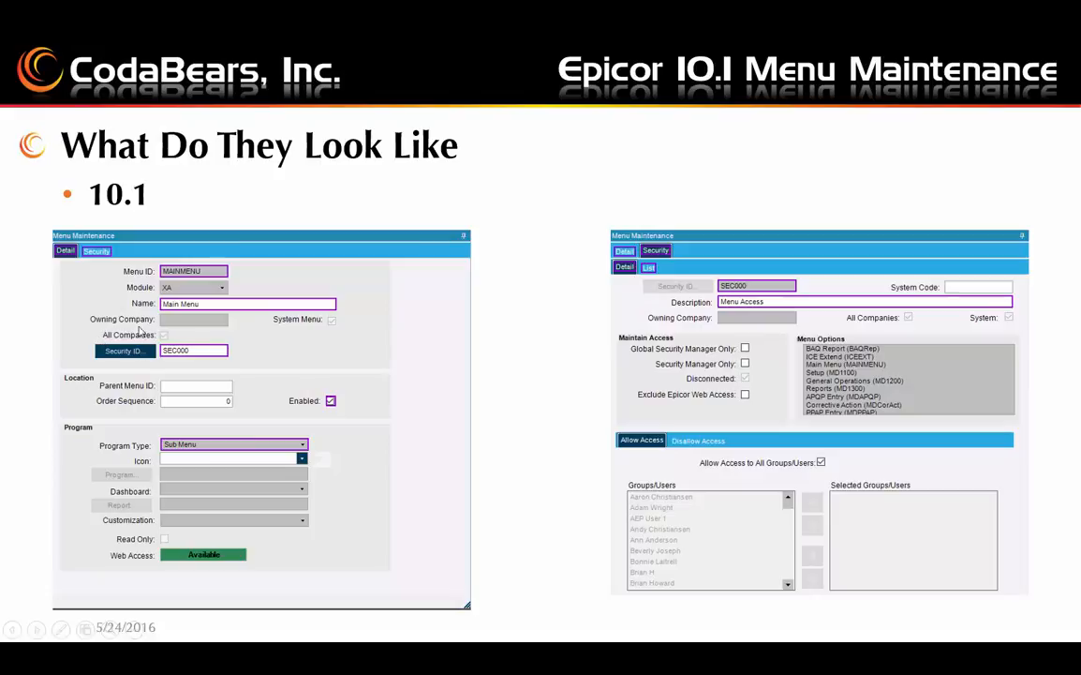
mouse_move(183, 322)
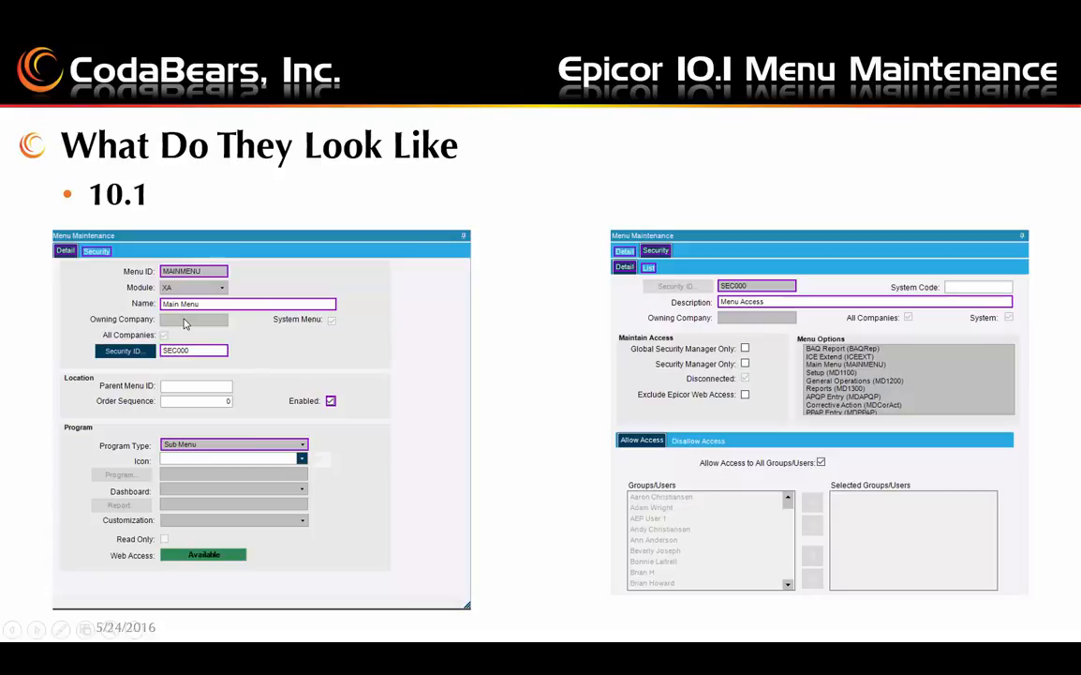
mouse_move(13, 403)
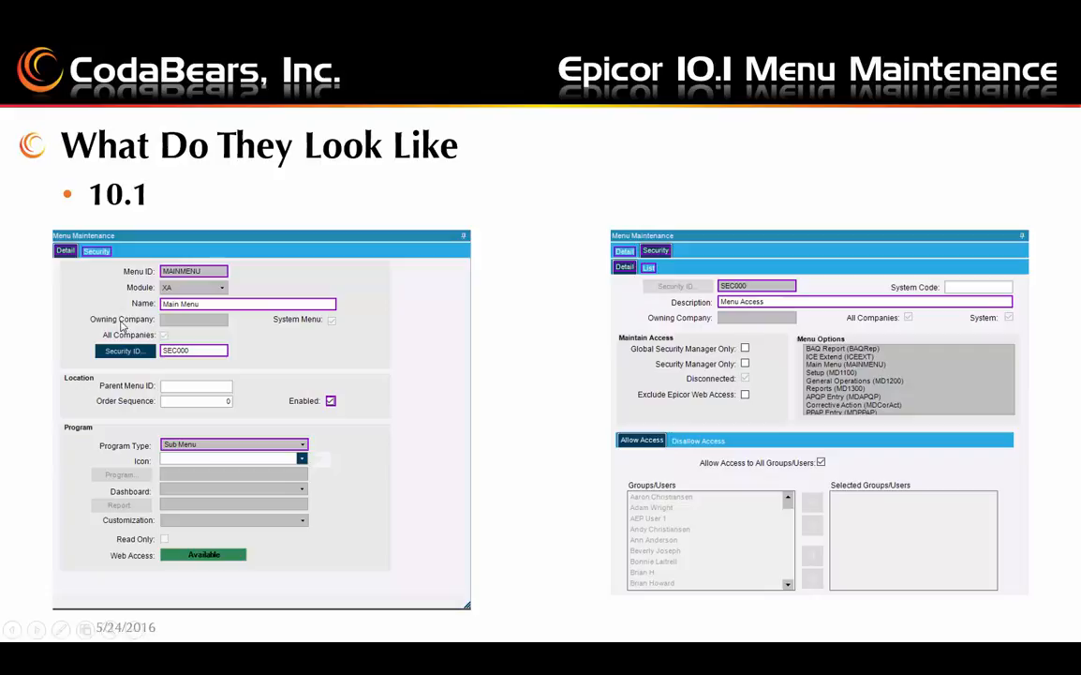
mouse_move(324, 314)
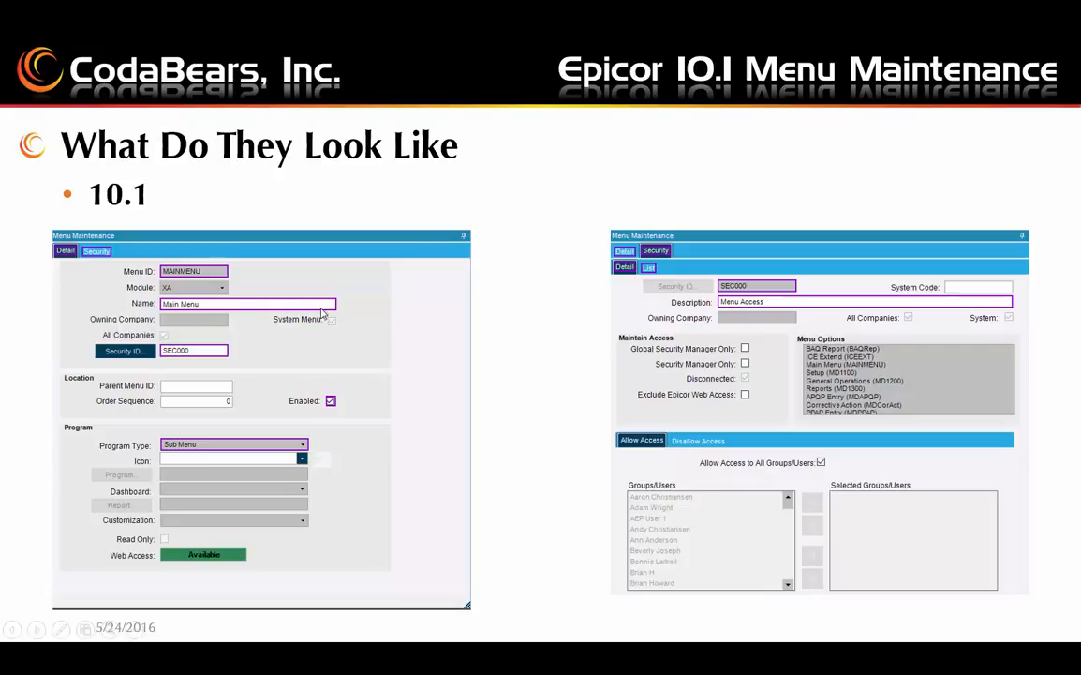
mouse_move(363, 307)
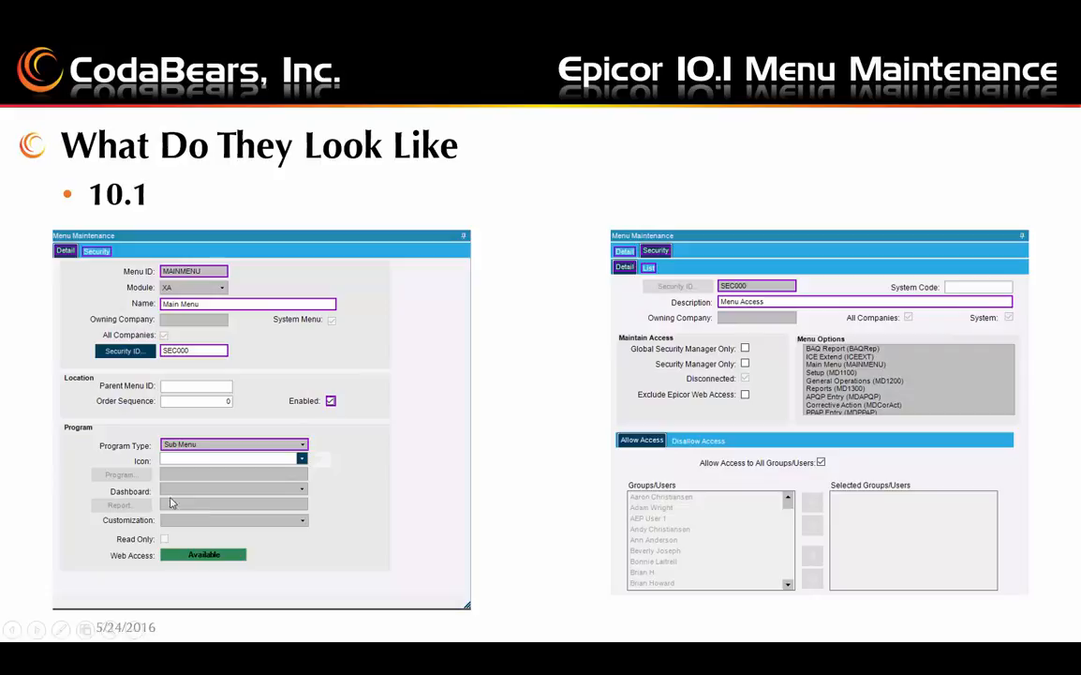
mouse_move(550, 403)
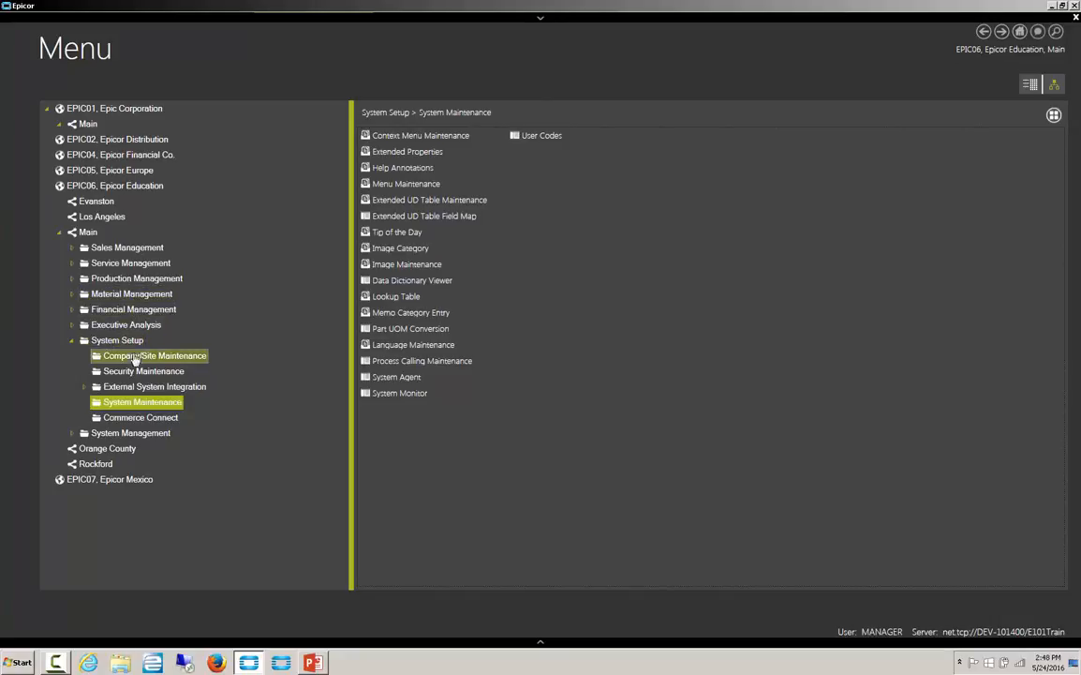
mouse_move(141, 401)
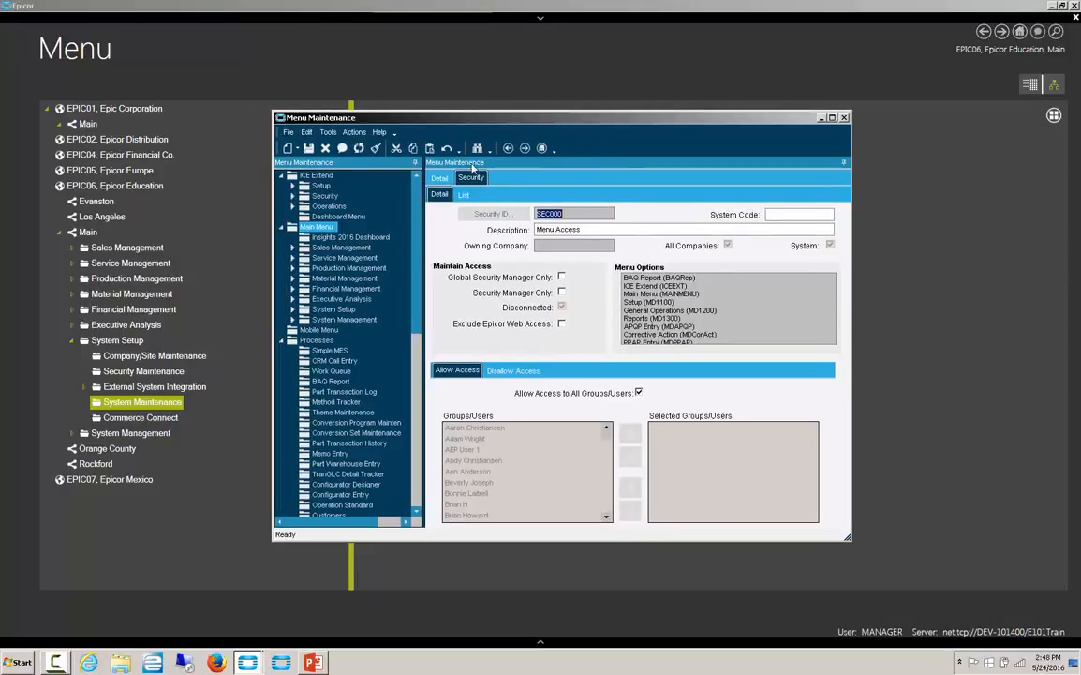
Show the Main Menu record's Detail tab in Menu Maintenance.
left_click(439, 178)
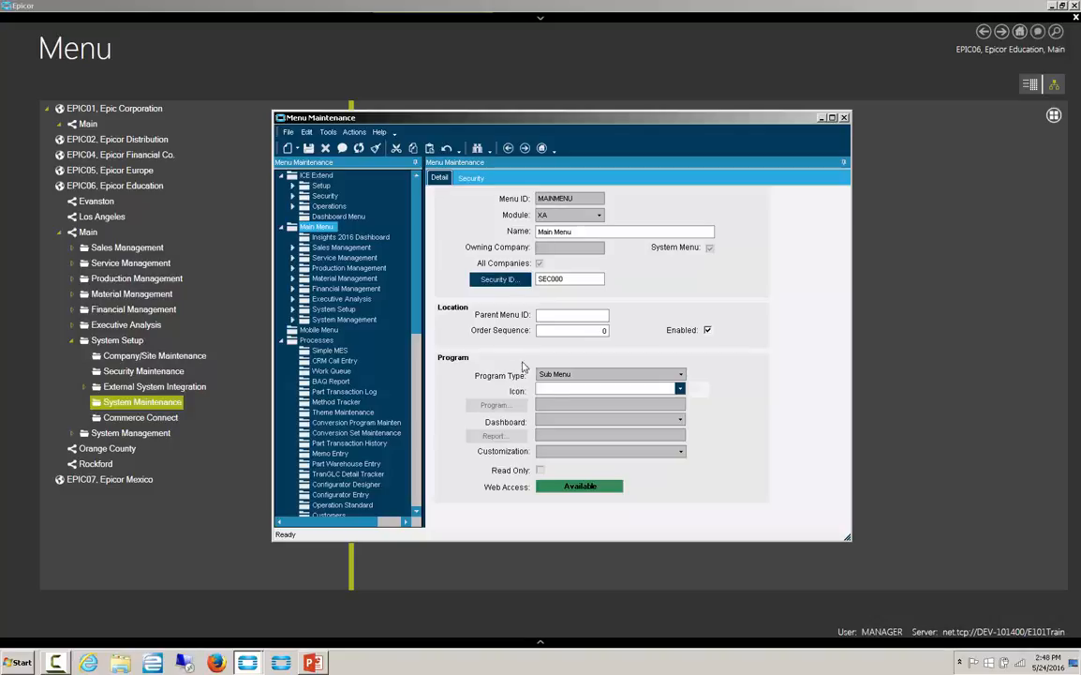
Review the Main Menu's SEC000 'Menu Access' security record and its Allow Access groups.
left_click(470, 178)
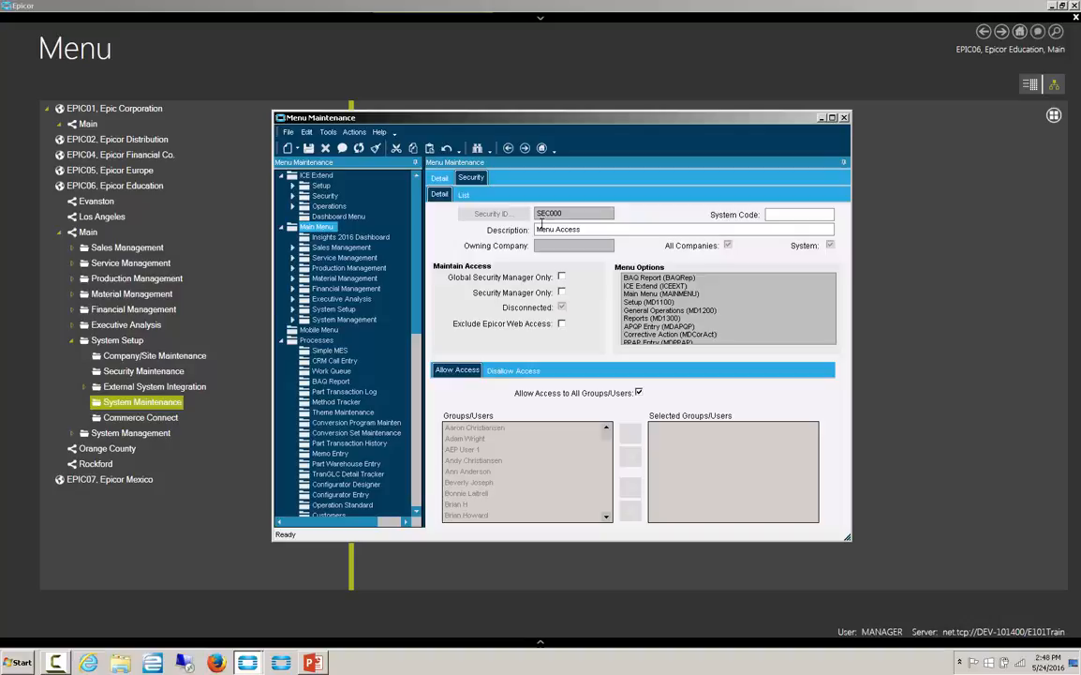
triple_click(574, 213)
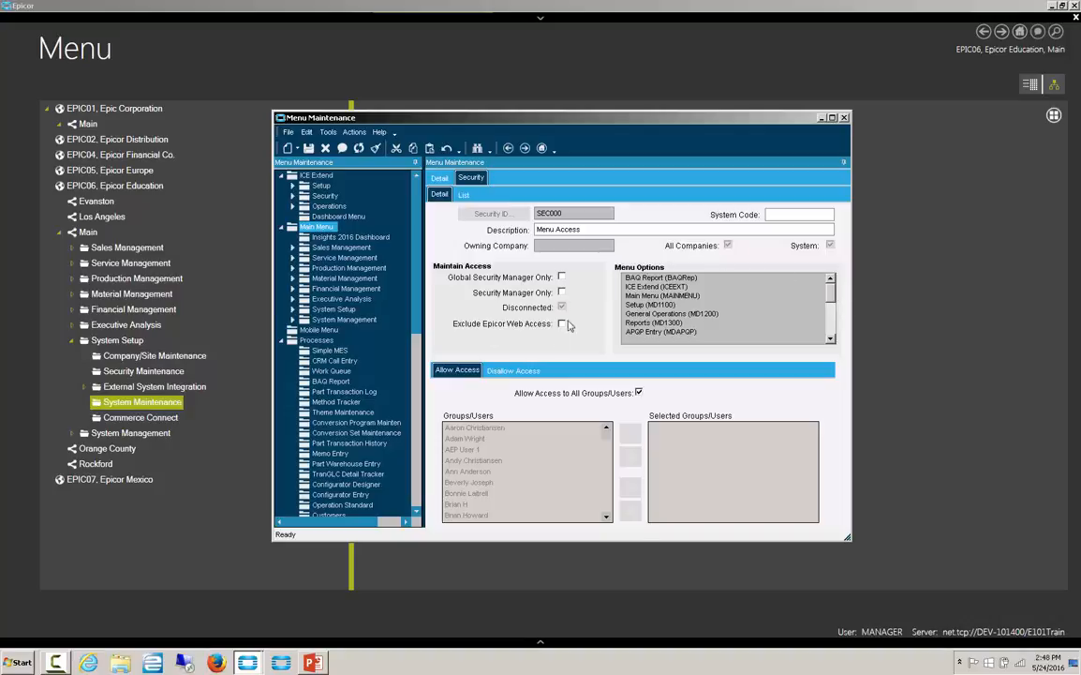
mouse_move(463, 282)
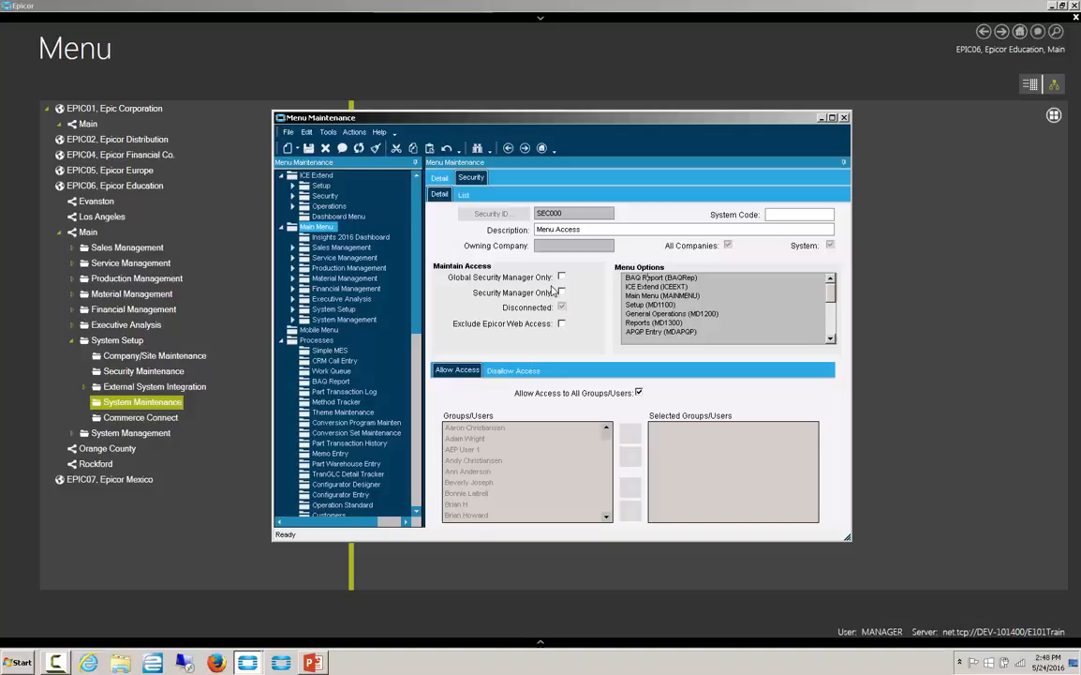
mouse_move(549, 336)
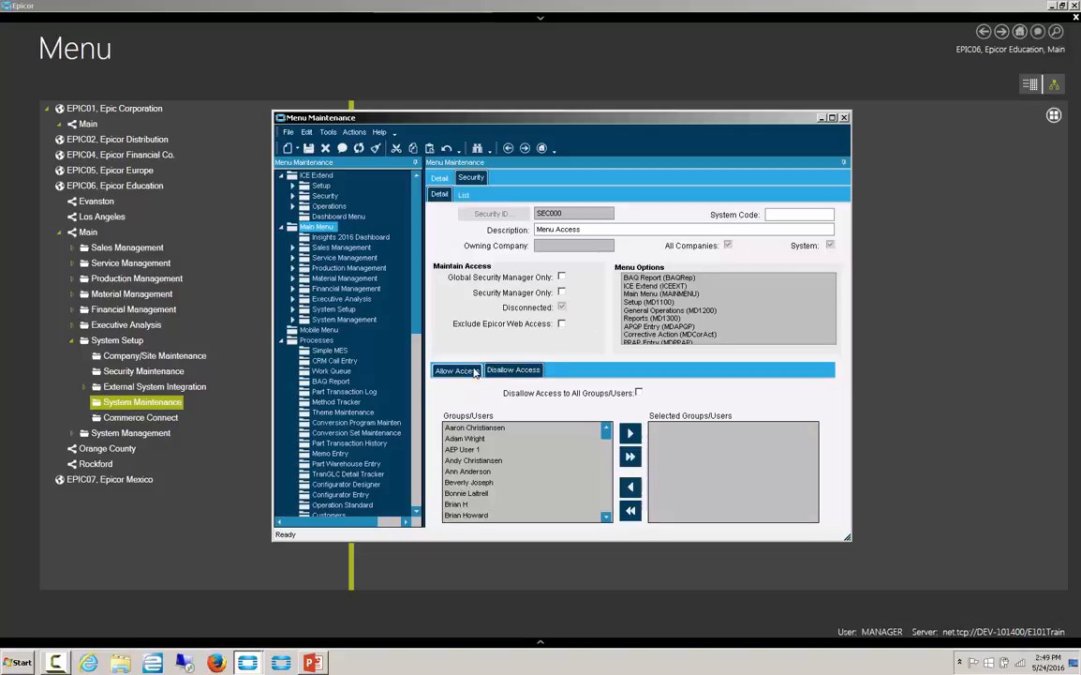
left_click(456, 370)
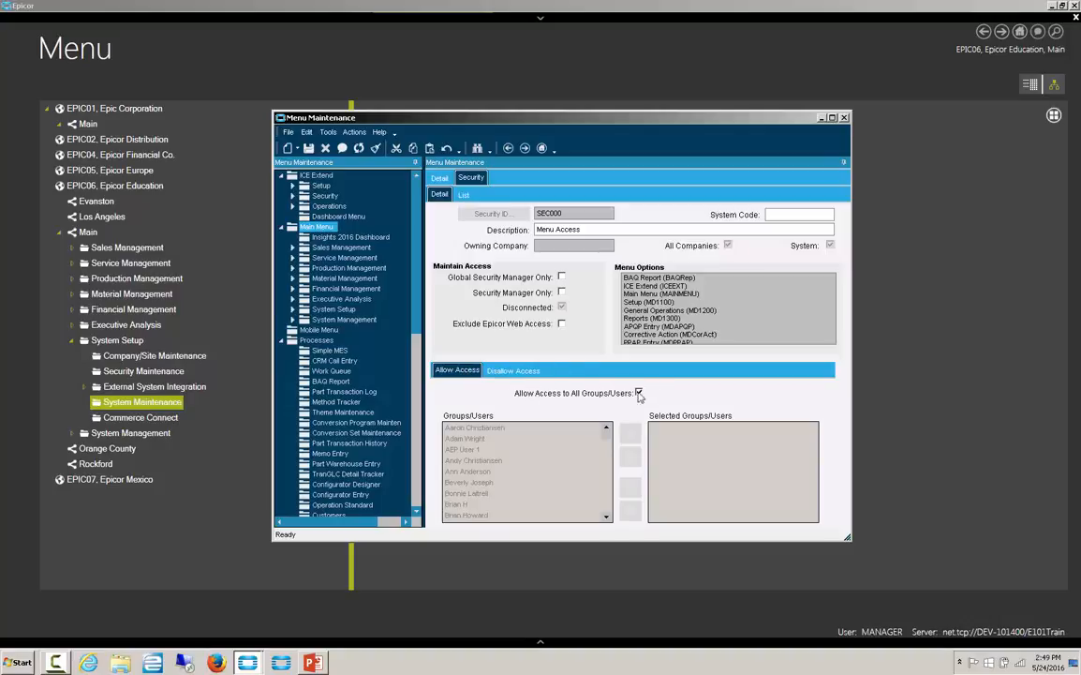
left_click(640, 392)
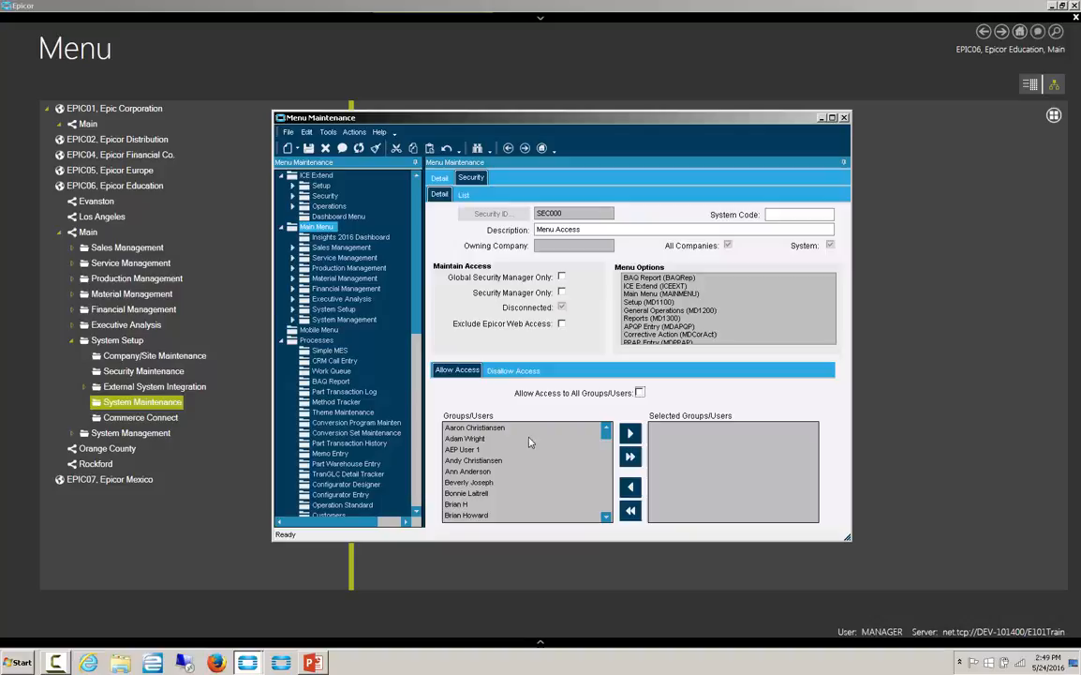
mouse_move(604, 495)
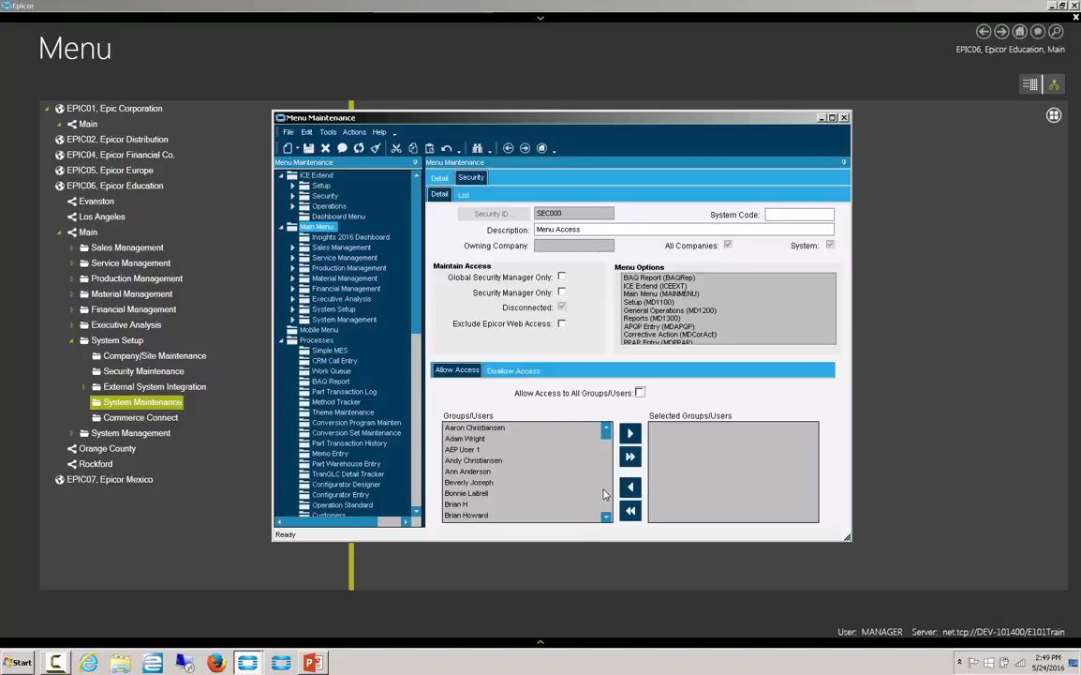
scroll("down", 3)
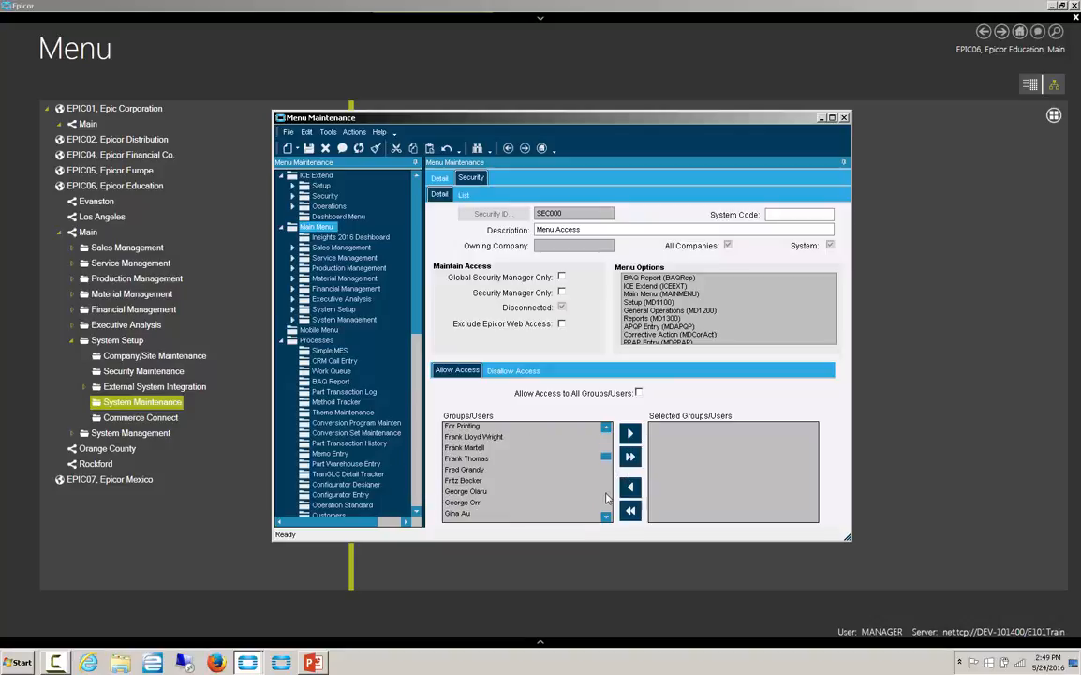
scroll("down", 3)
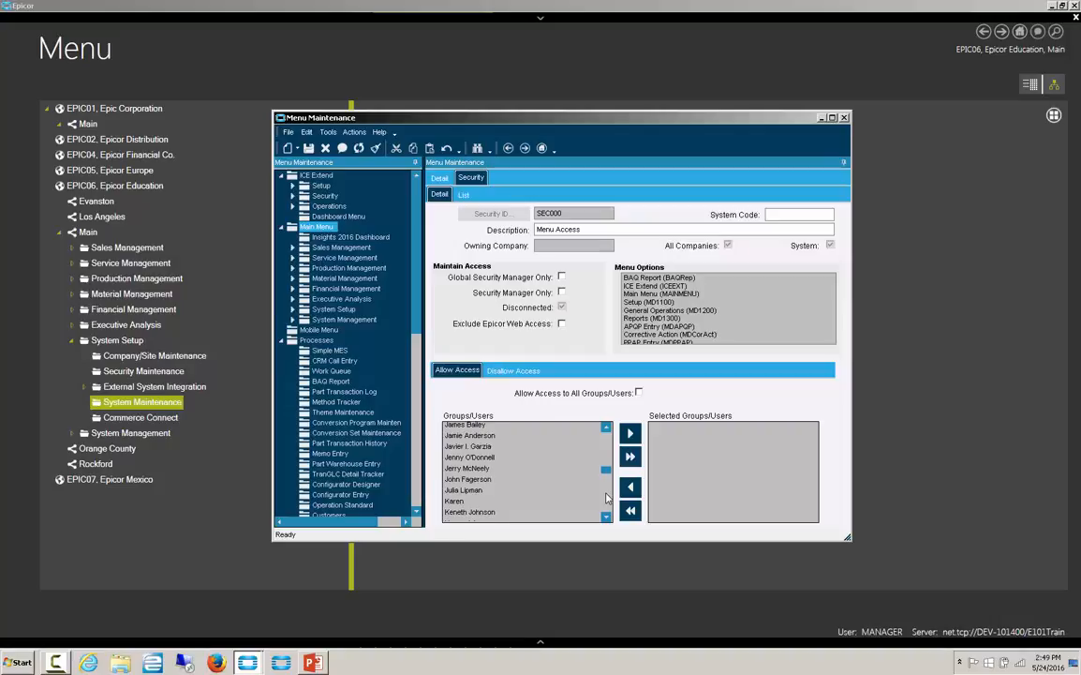
scroll("down", 3)
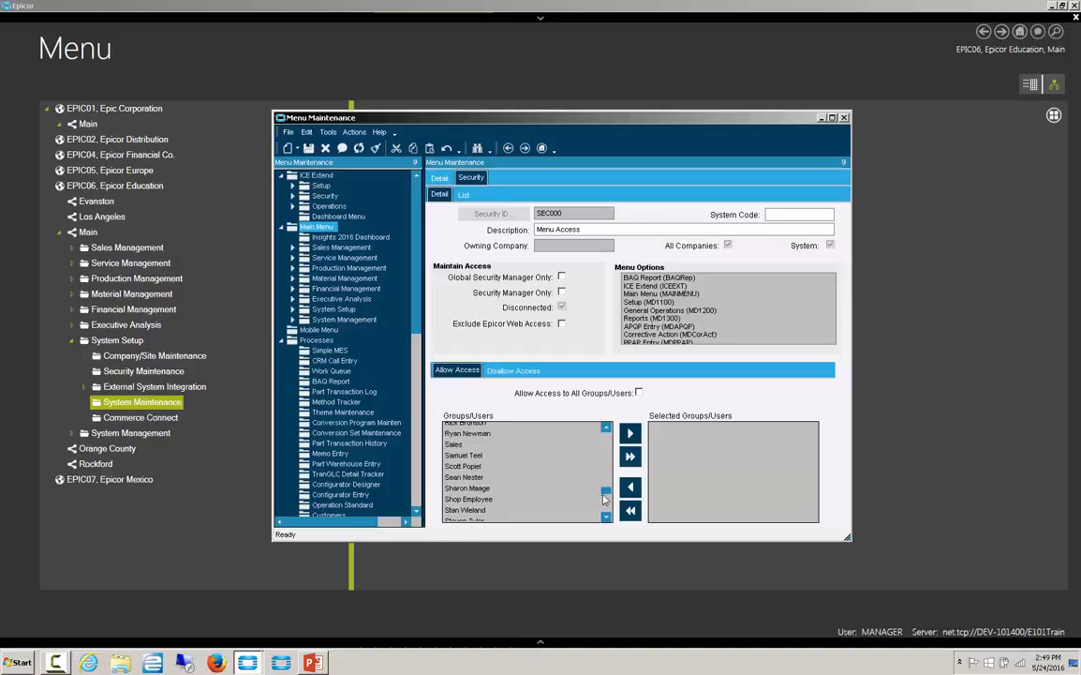
left_click(467, 498)
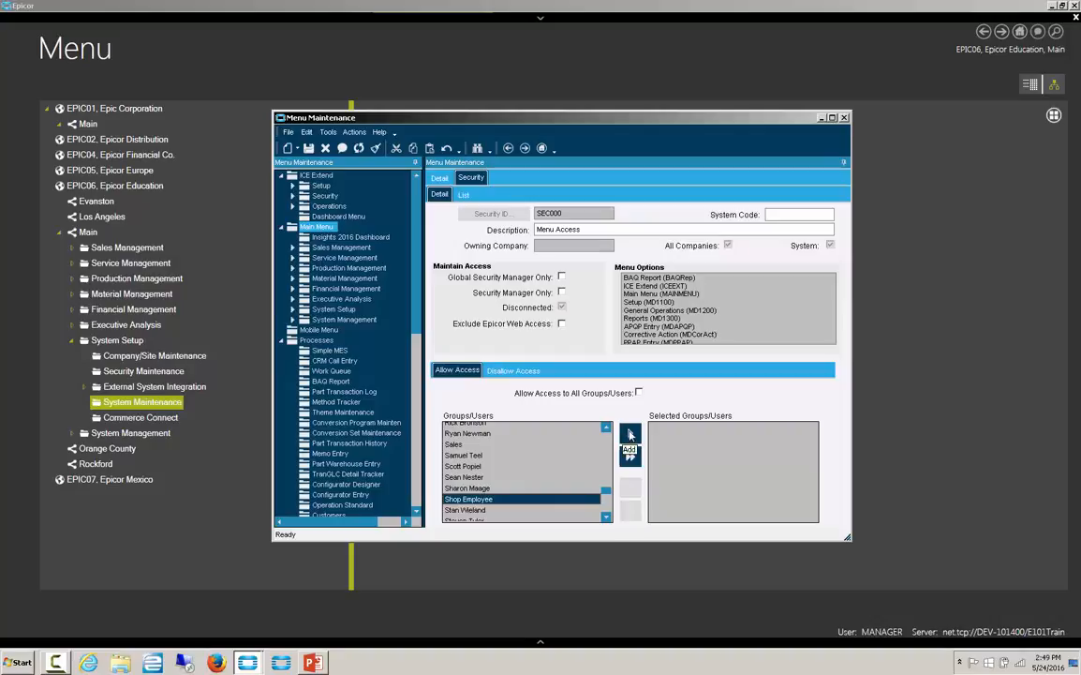
left_click(629, 432)
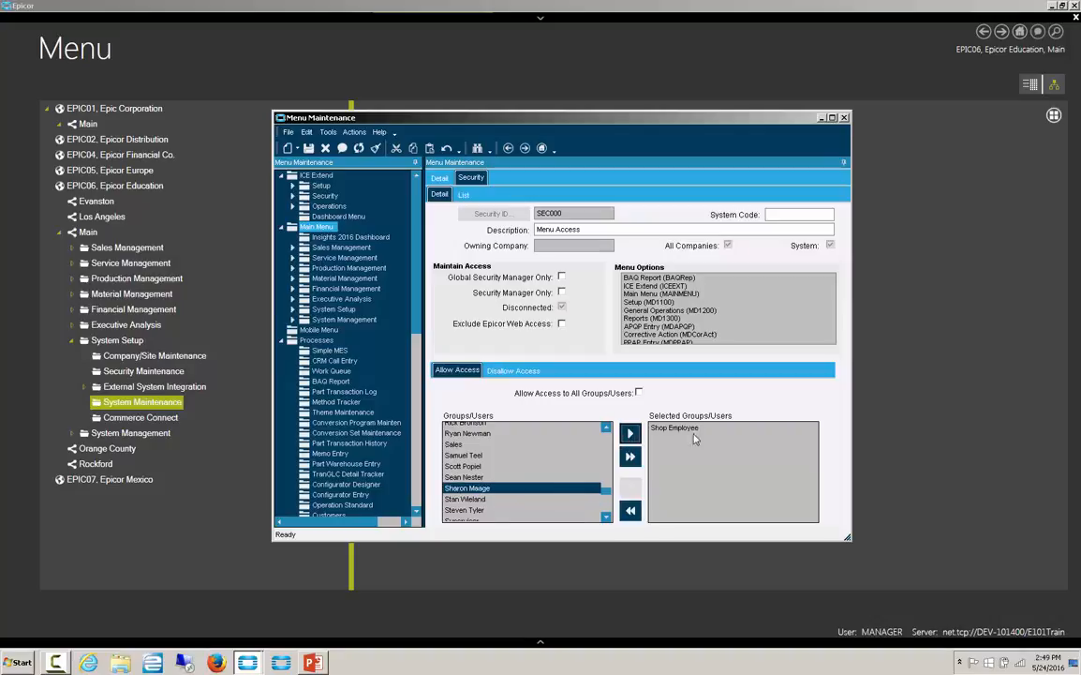
mouse_move(712, 423)
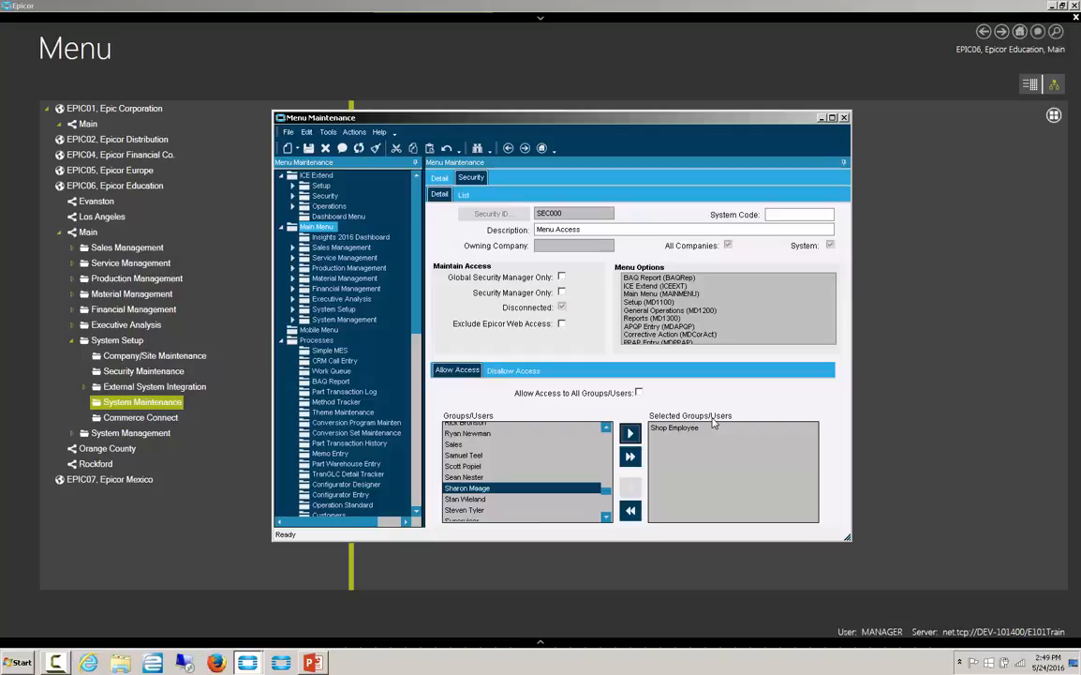
mouse_move(666, 431)
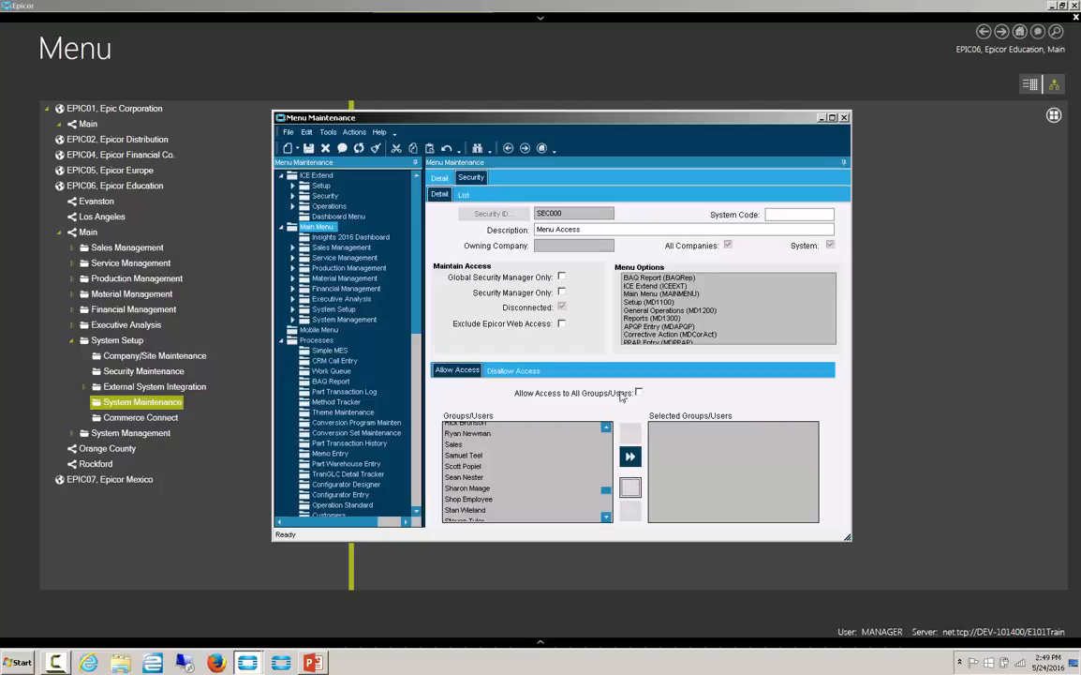
mouse_move(549, 392)
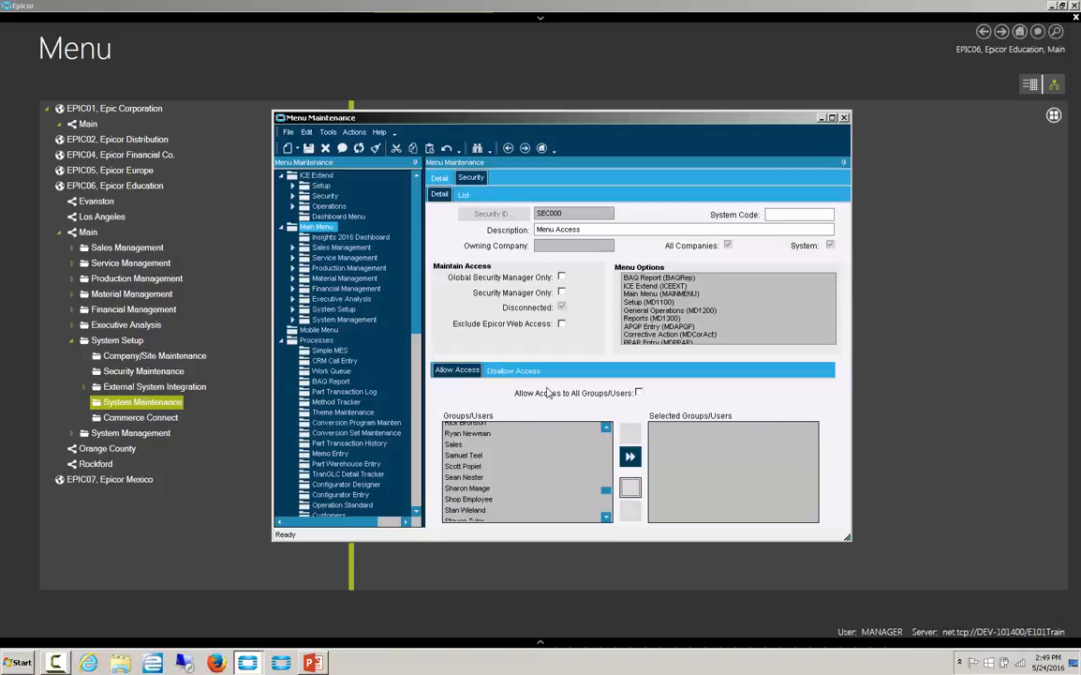
mouse_move(510, 339)
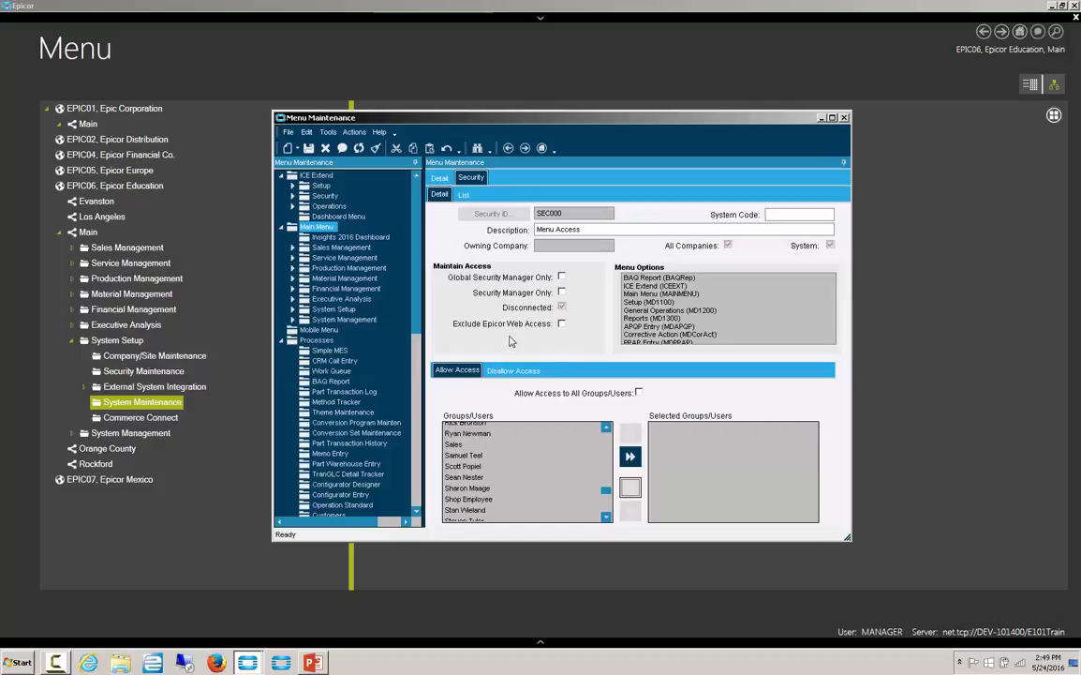
left_click(513, 369)
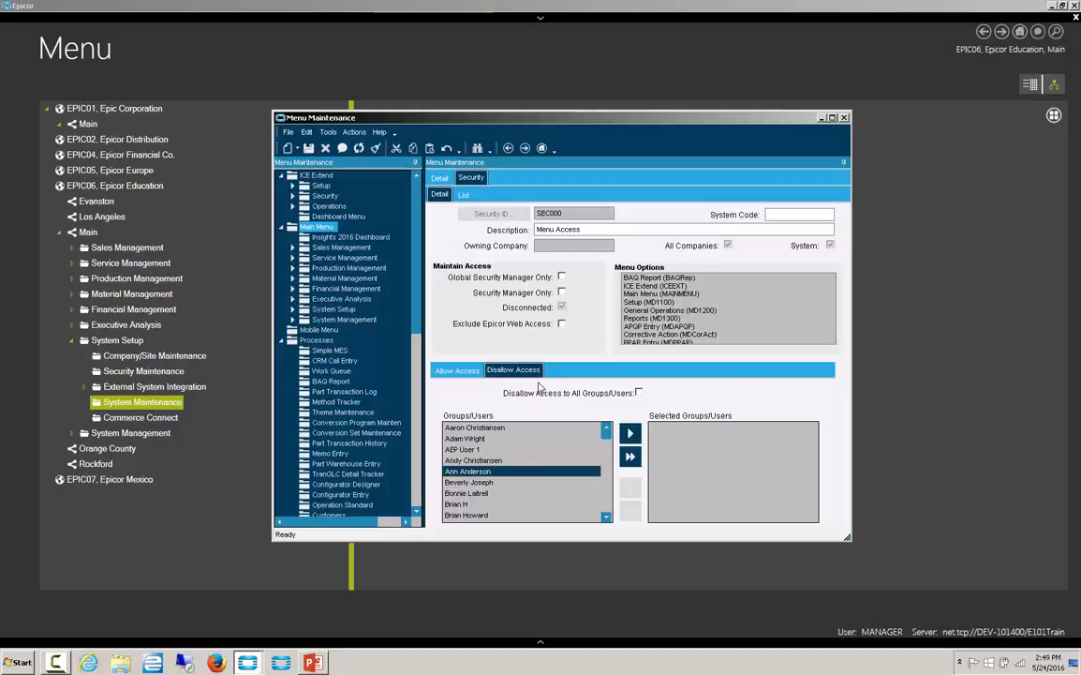
Check 'Allow Access to All Groups/Users' on the Menu Access record's Allow Access sub-tab.
left_click(456, 369)
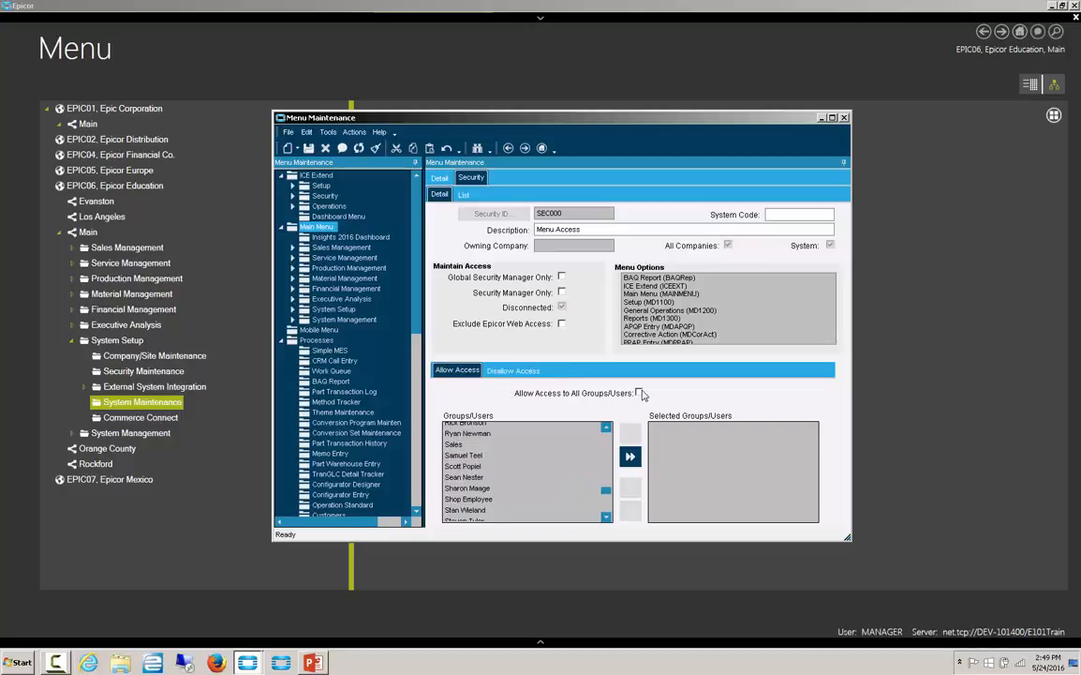
left_click(640, 393)
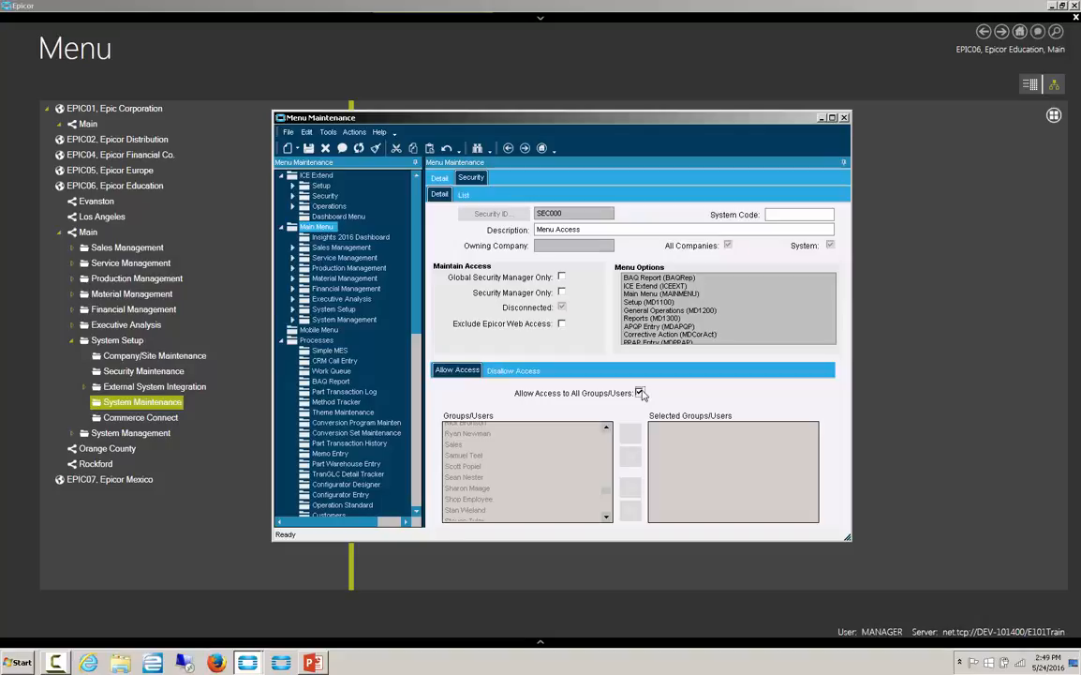
mouse_move(640, 393)
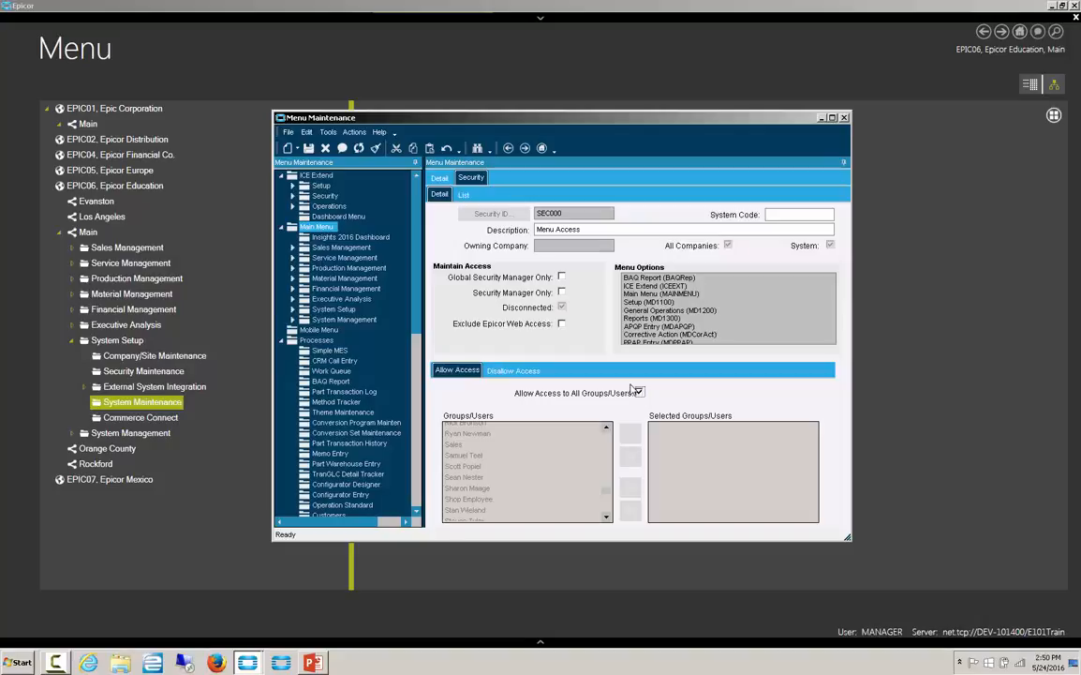
left_click(640, 393)
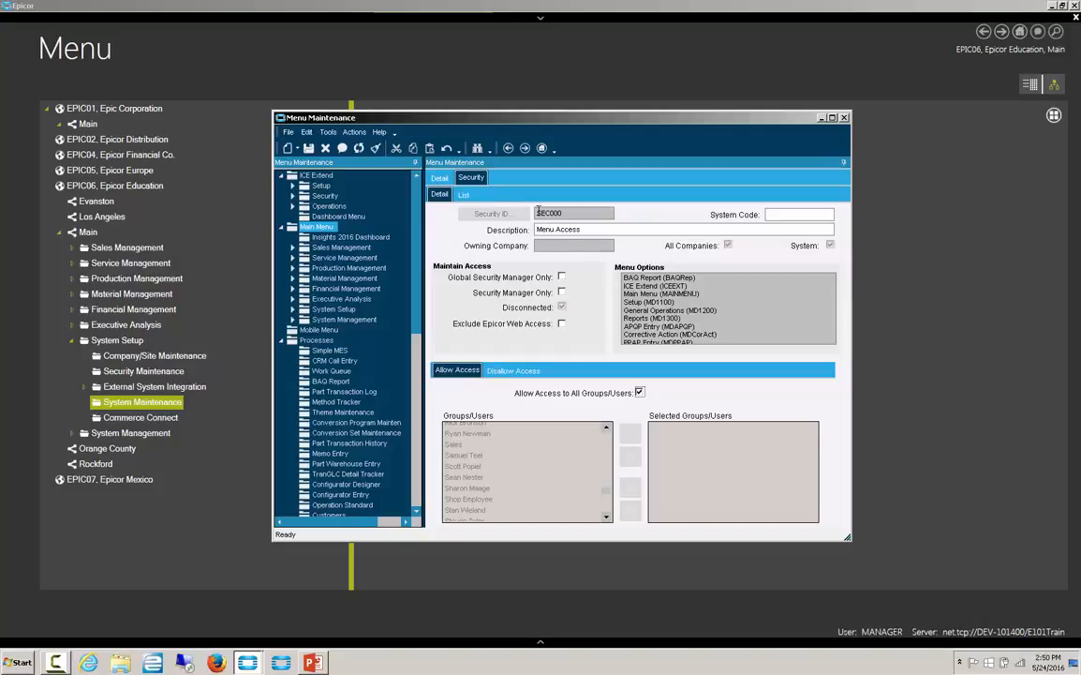
Select Order Entry under General Operations and review its security and program type options.
left_click(440, 178)
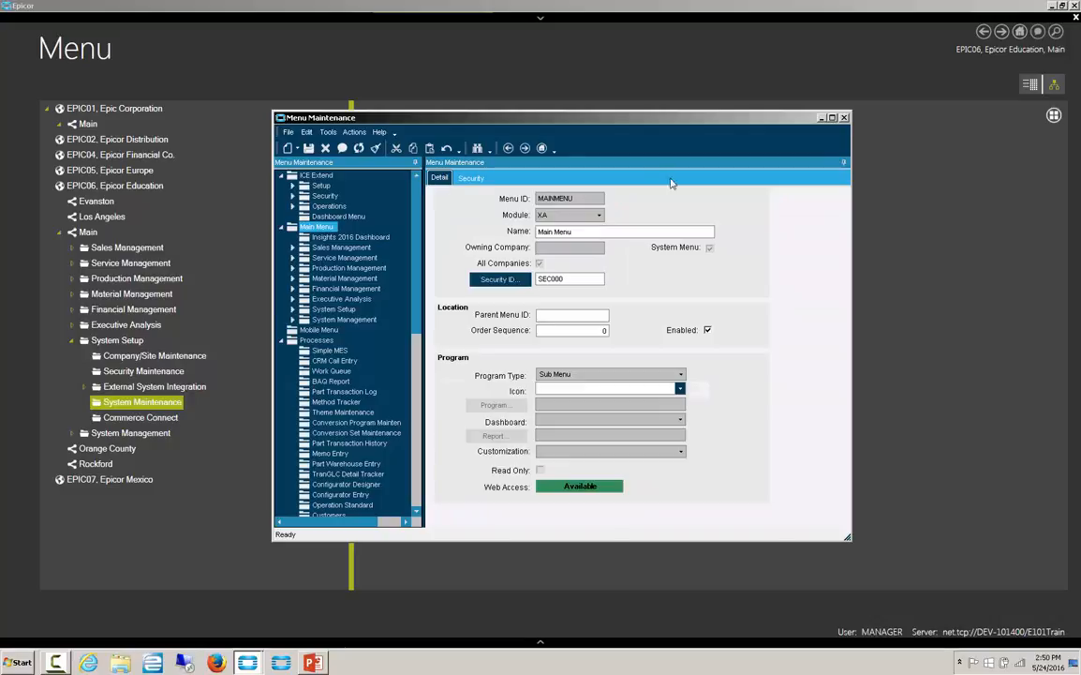
mouse_move(480, 479)
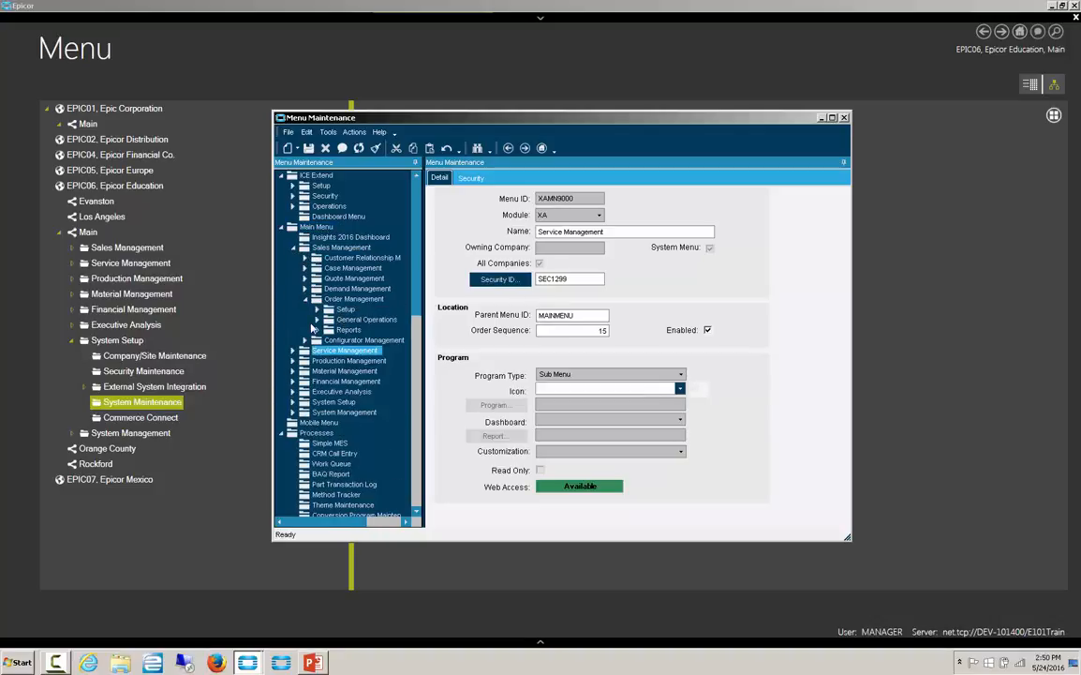
left_click(316, 298)
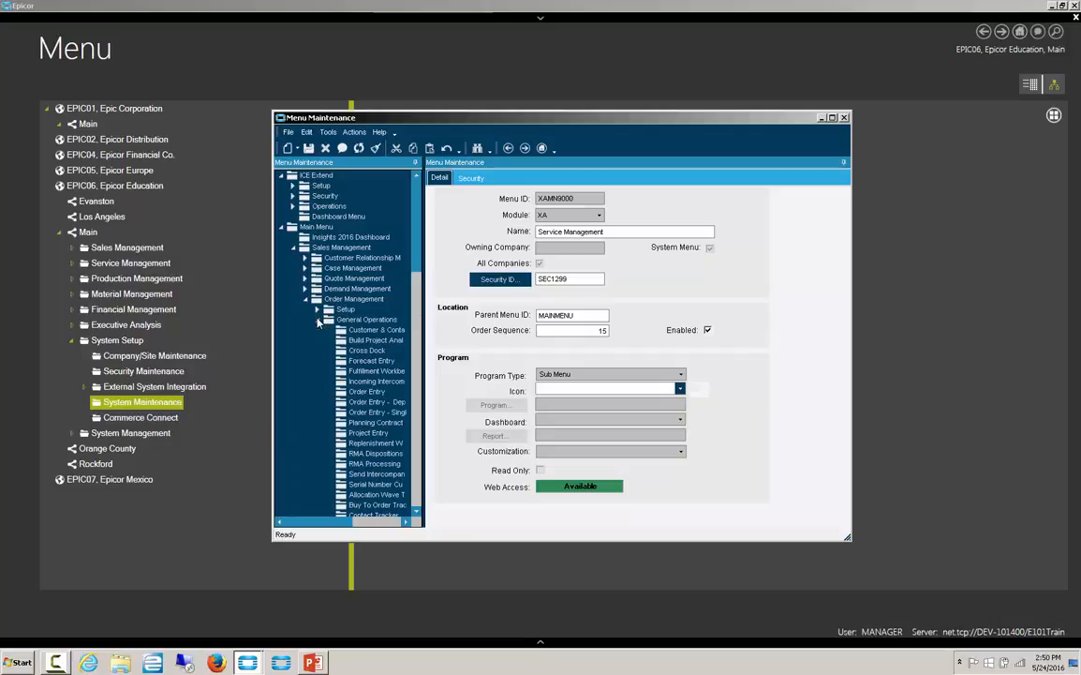
mouse_move(370, 382)
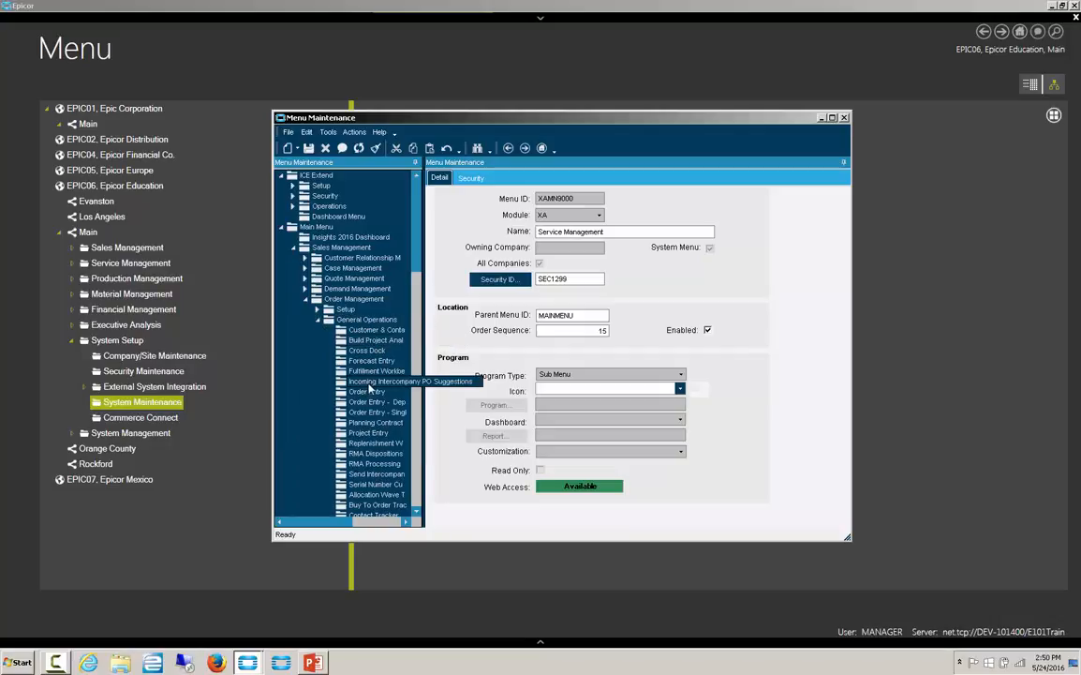
left_click(367, 390)
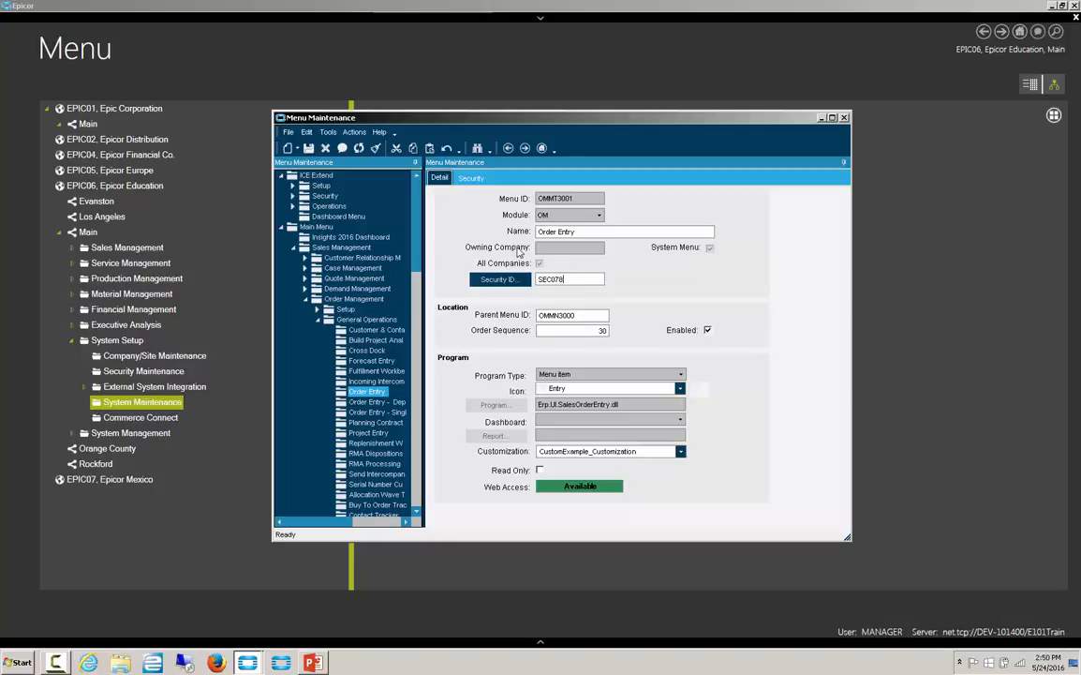
left_click(470, 178)
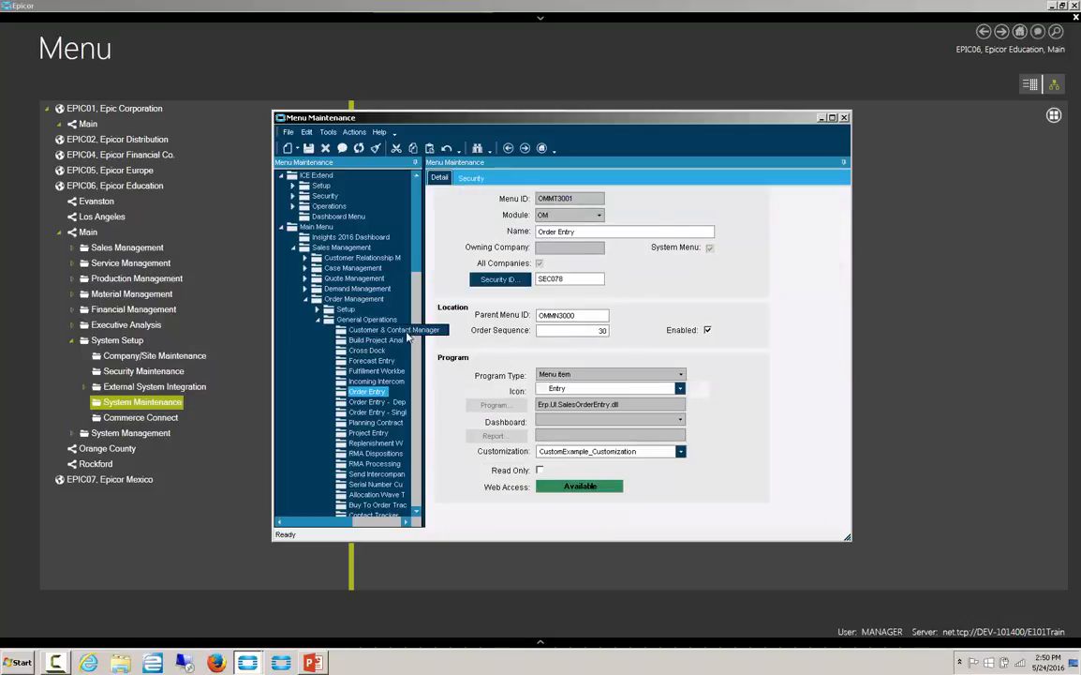
mouse_move(656, 364)
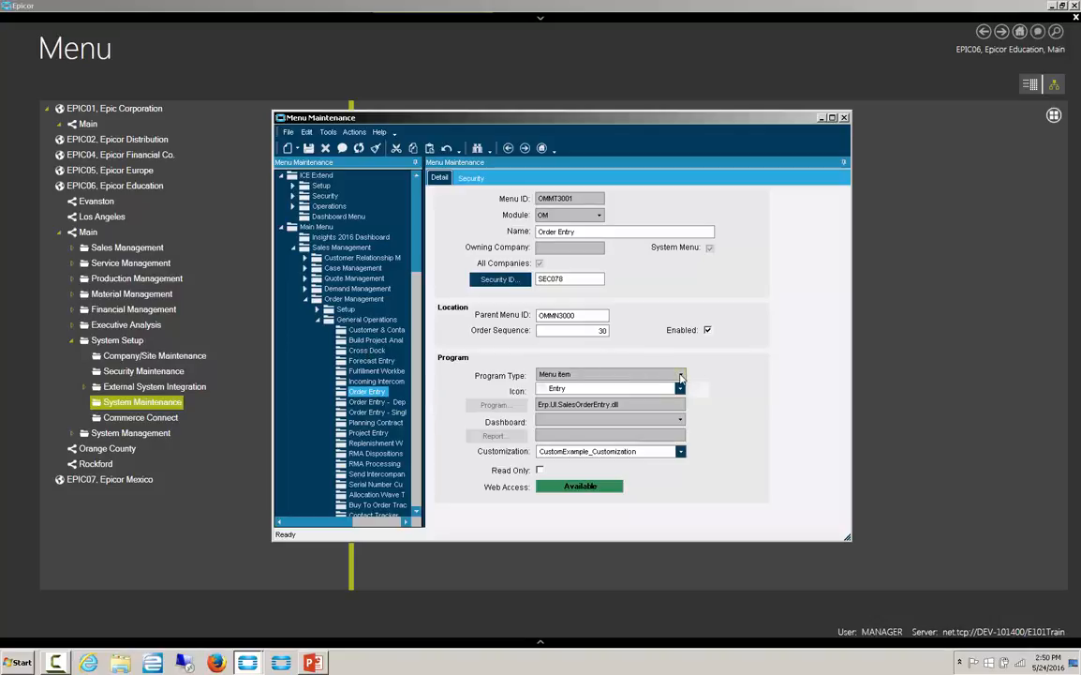
left_click(611, 374)
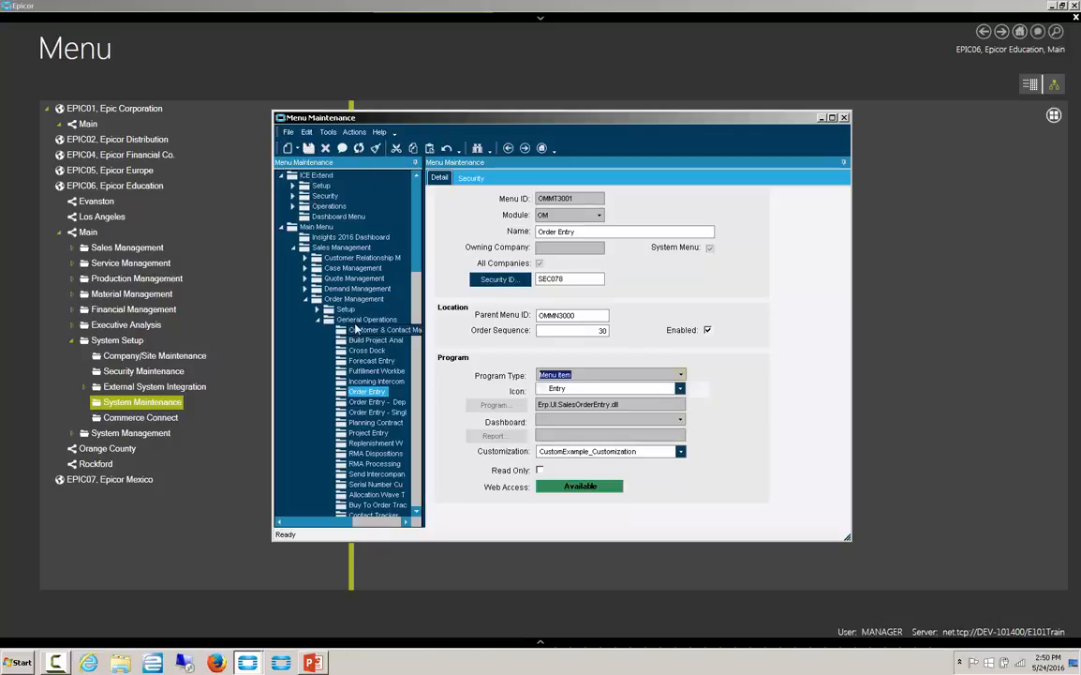
Start a new menu item under General Operations and dismiss the unique-ID error.
left_click(367, 318)
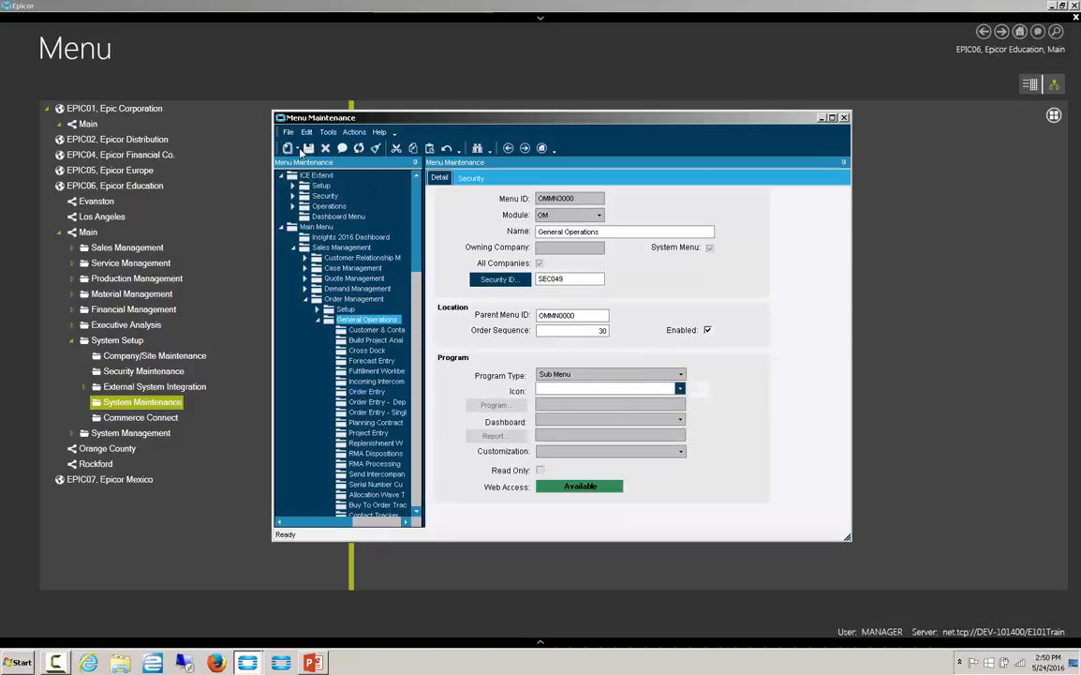
left_click(287, 149)
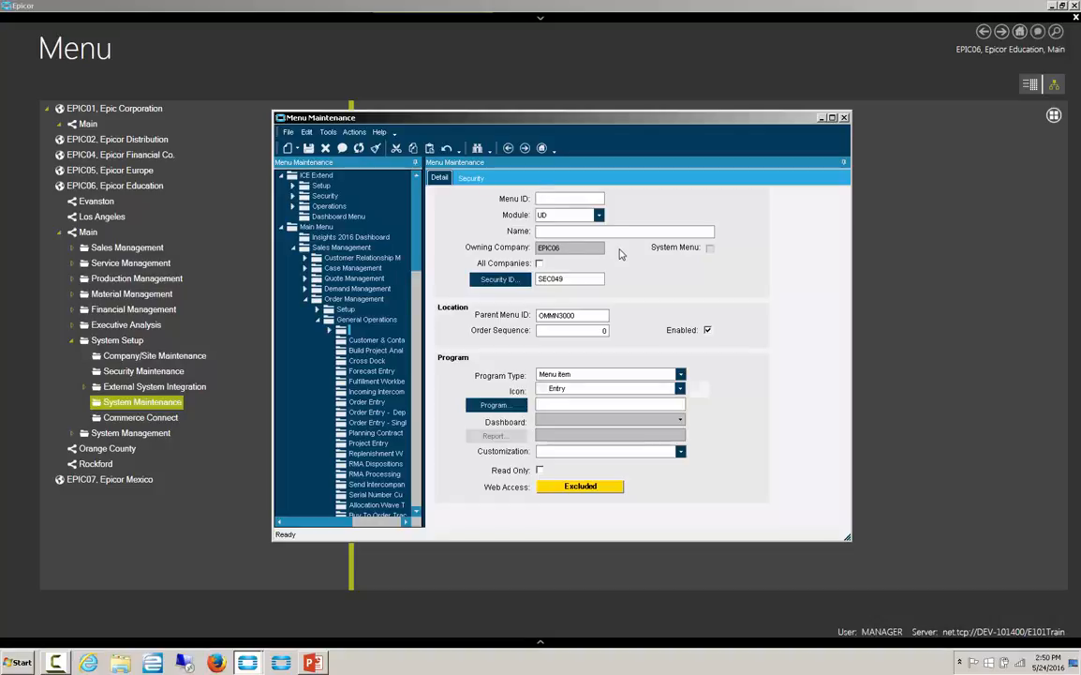
type("CBM")
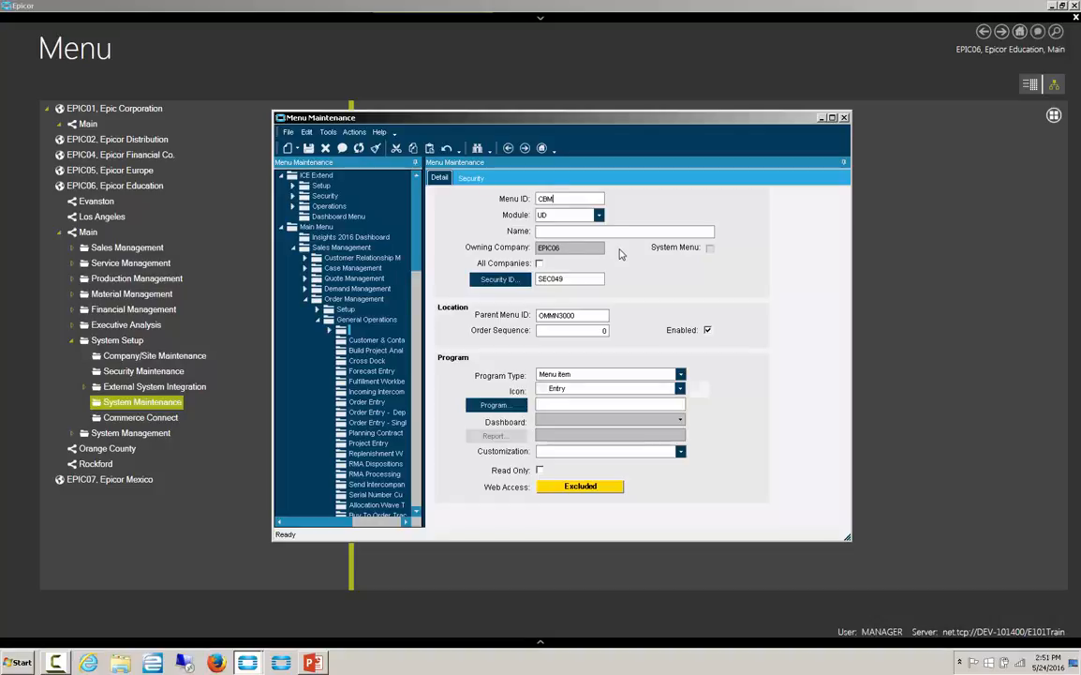
left_click(309, 148)
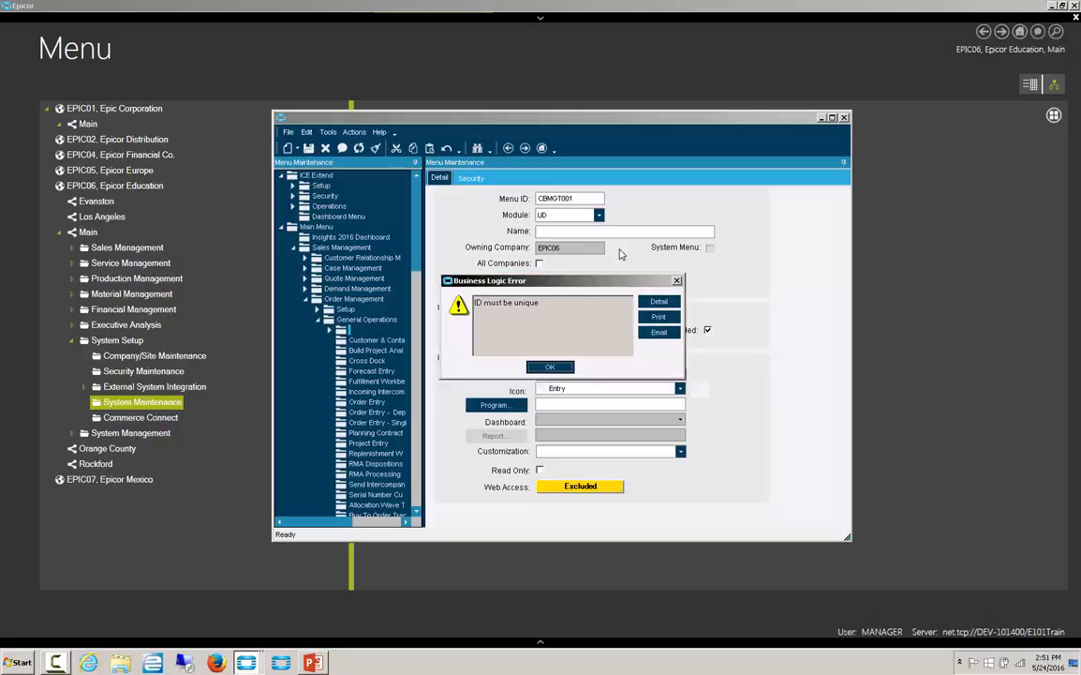
left_click(550, 367)
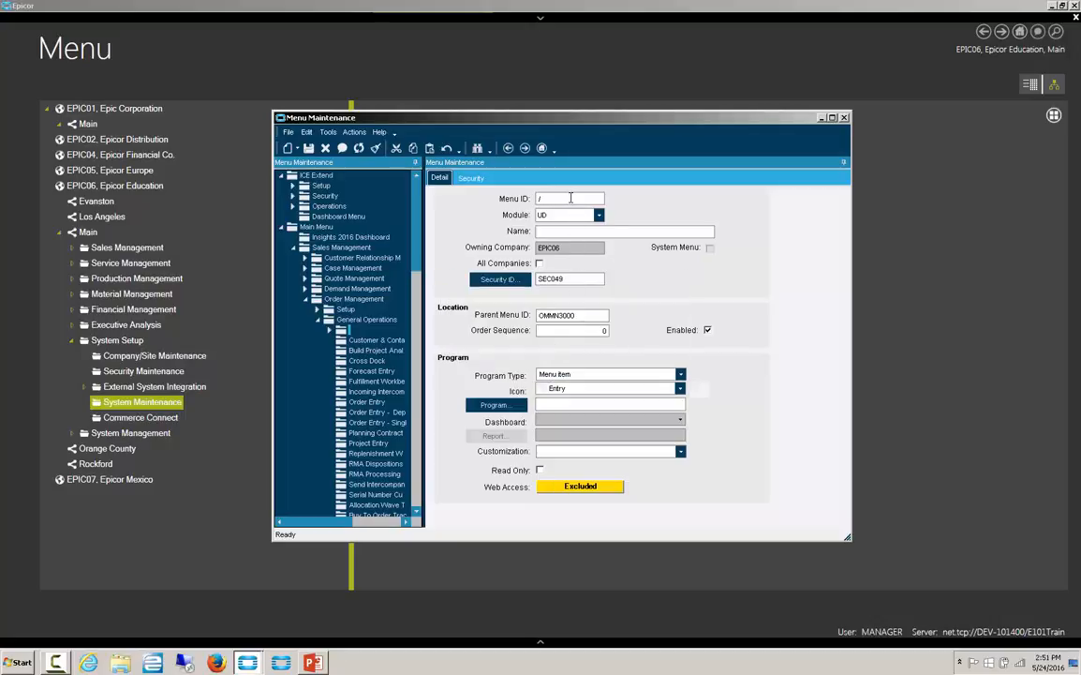
Enter Menu ID CBMGT666, name 'the Devil', and order sequence 85.
type("CBMGT666")
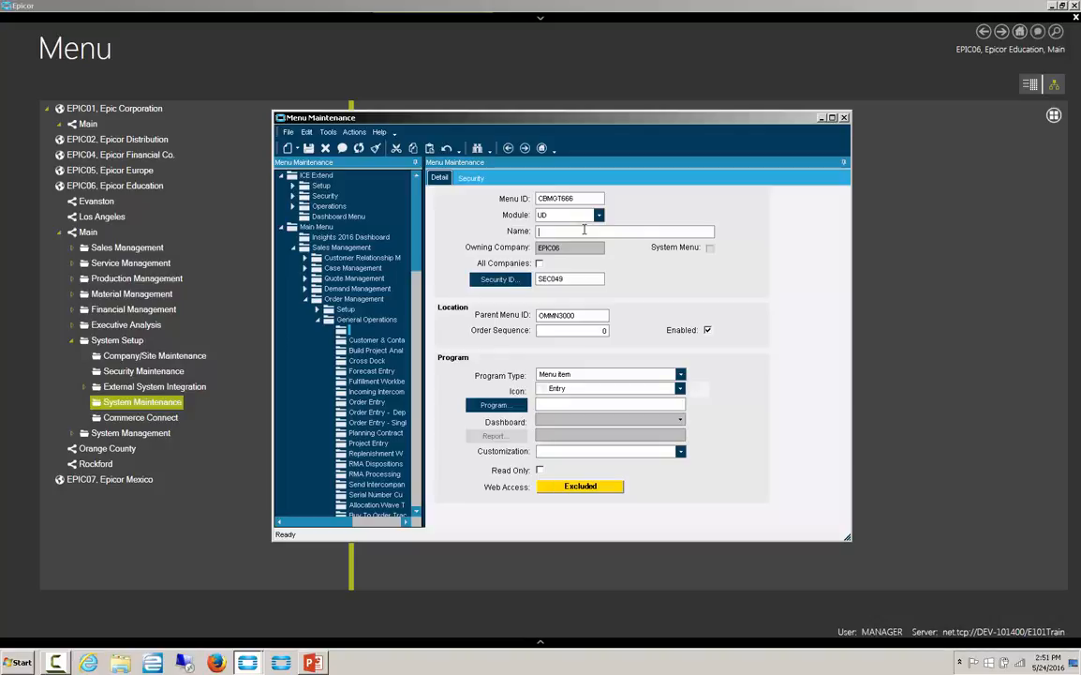
type("the")
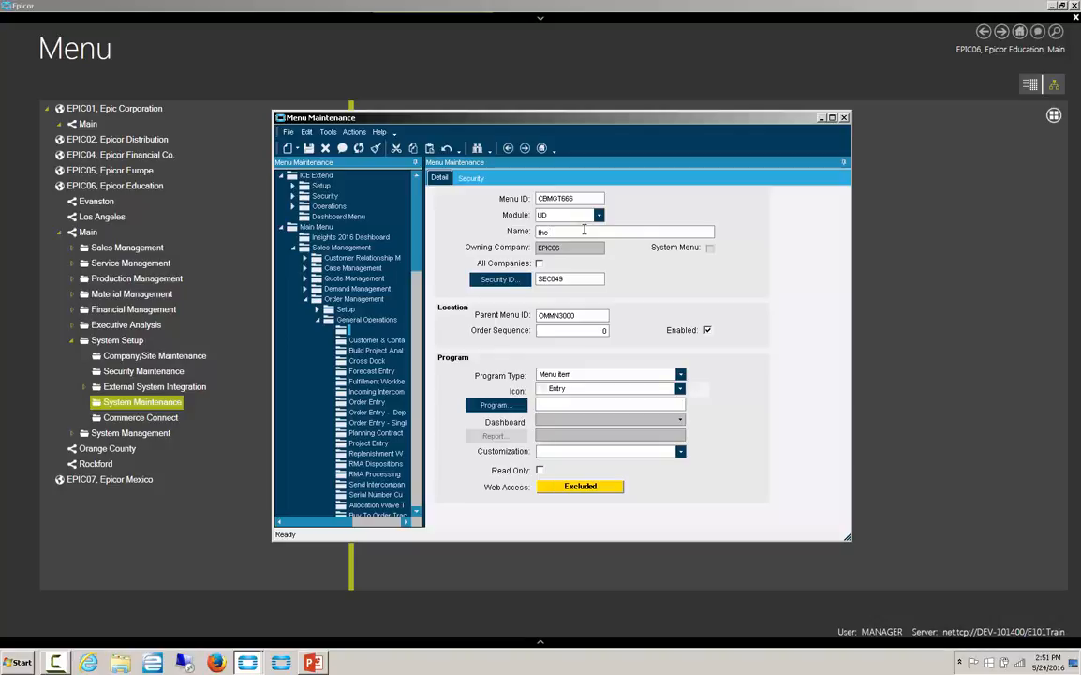
type("Devil")
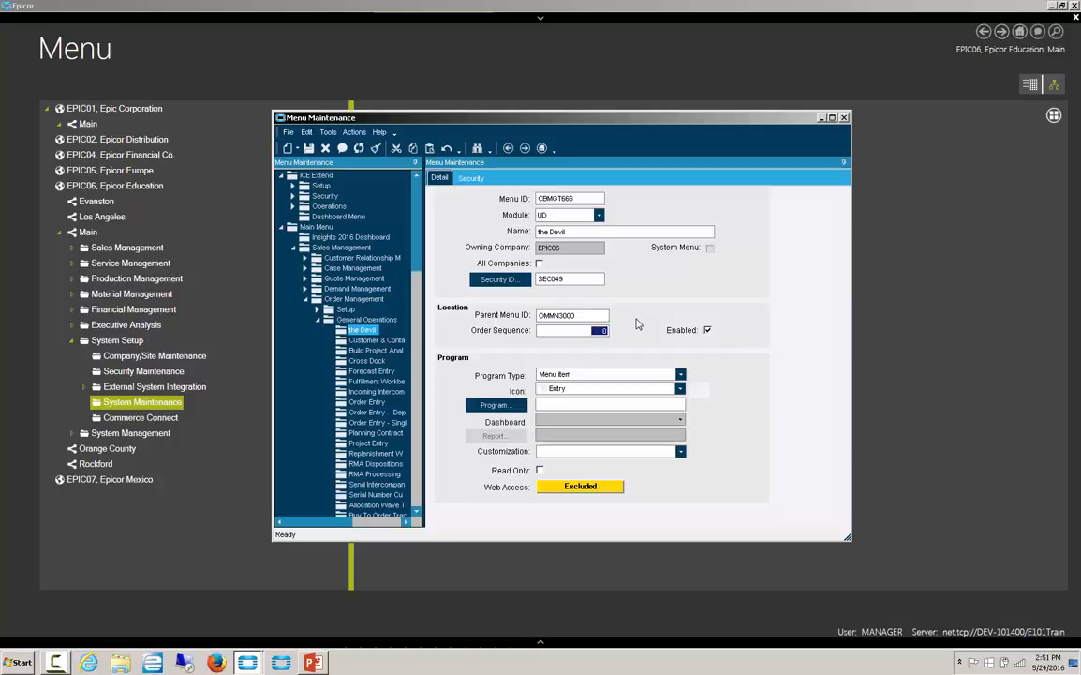
type("85")
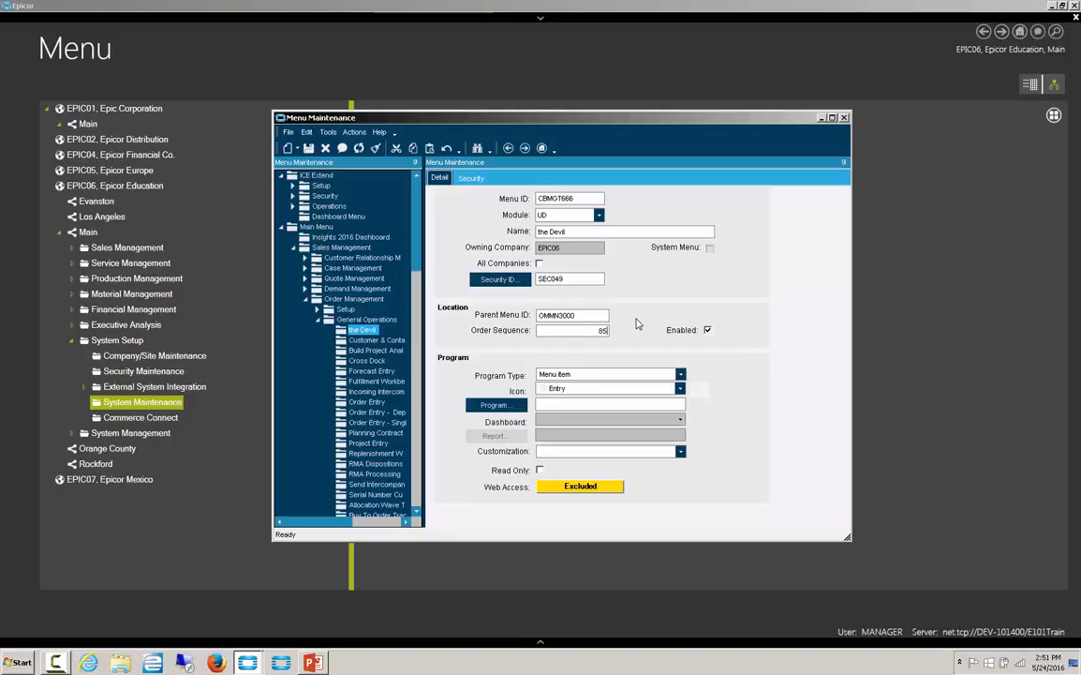
Confirm Program Type stays Menu Item with order sequence 850.
scroll("down", 3)
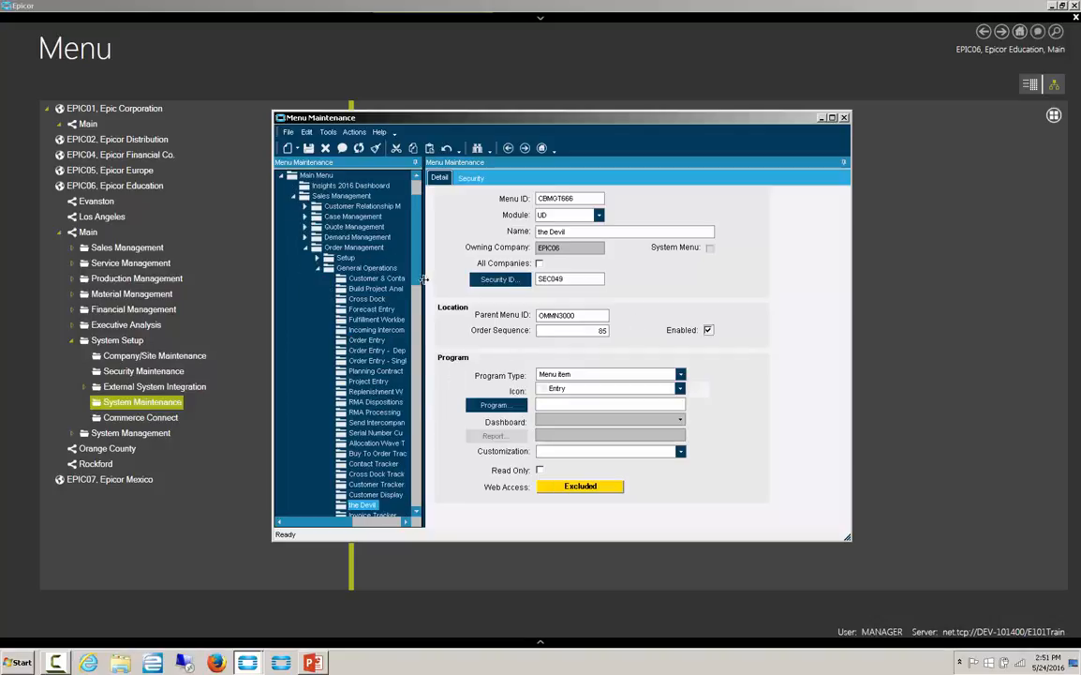
scroll("down", 3)
type("0")
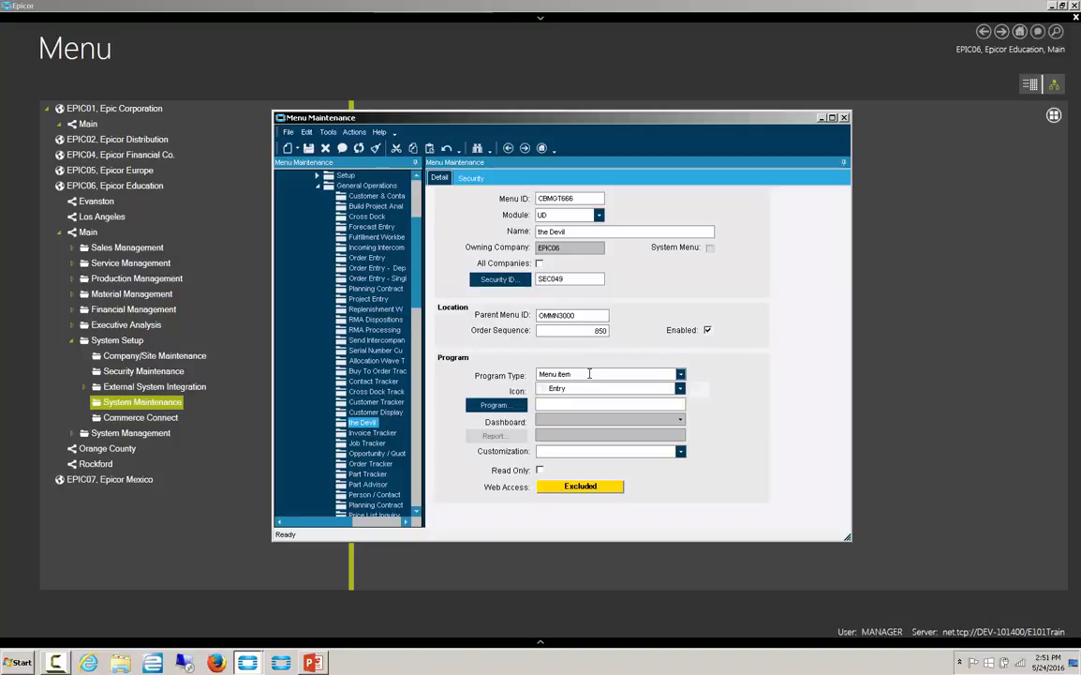
scroll("down", 3)
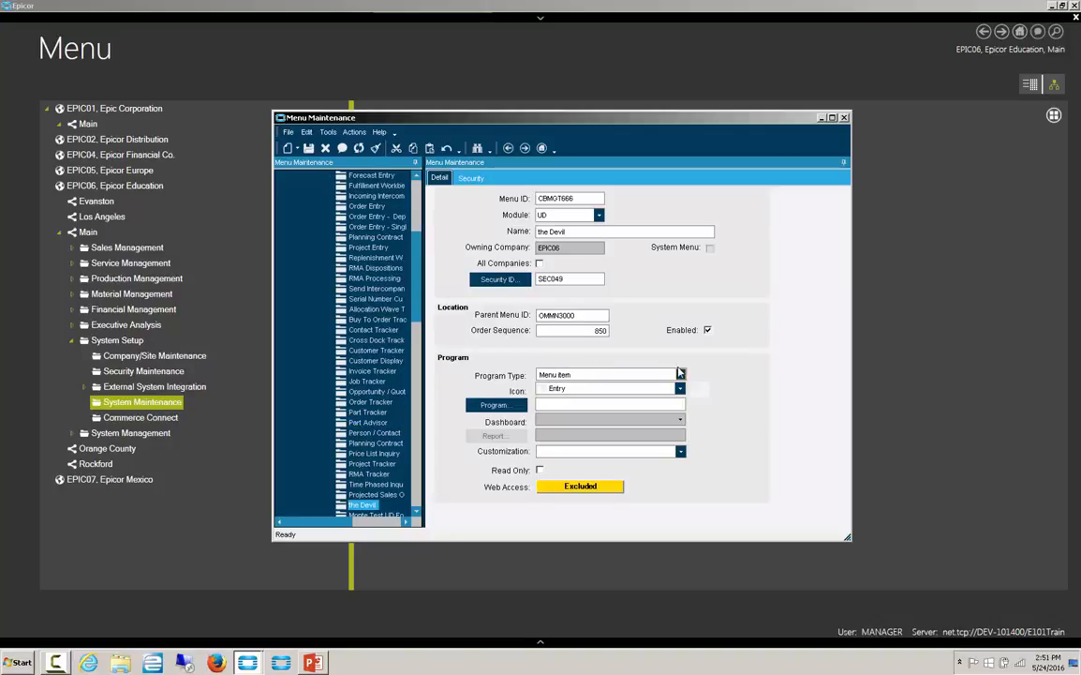
left_click(681, 374)
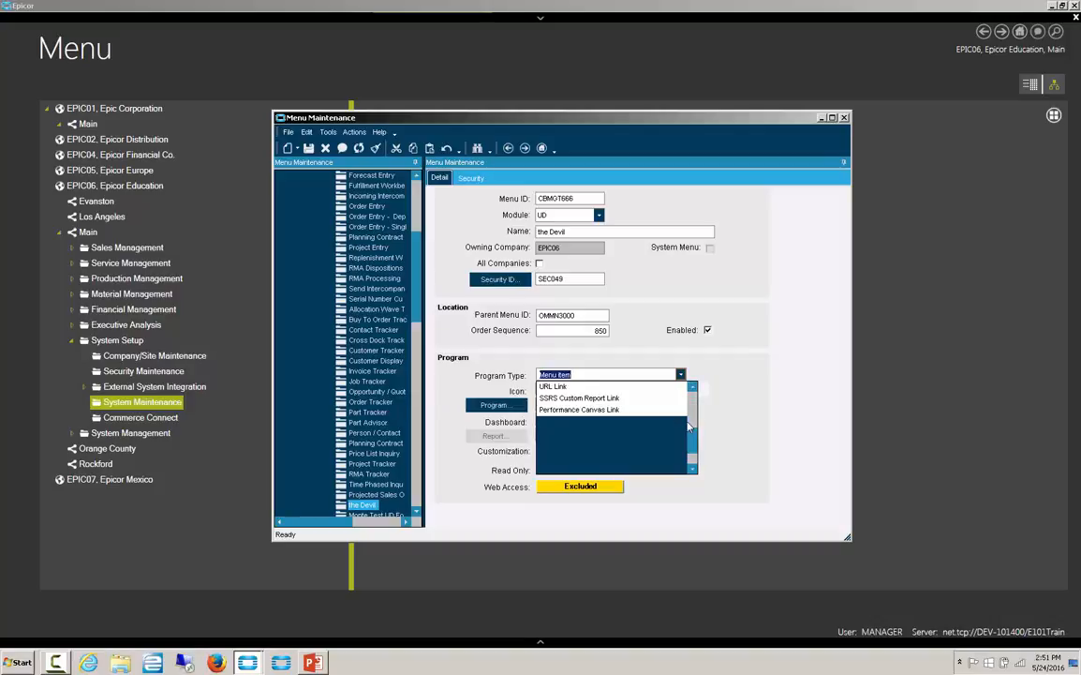
scroll("up", 3)
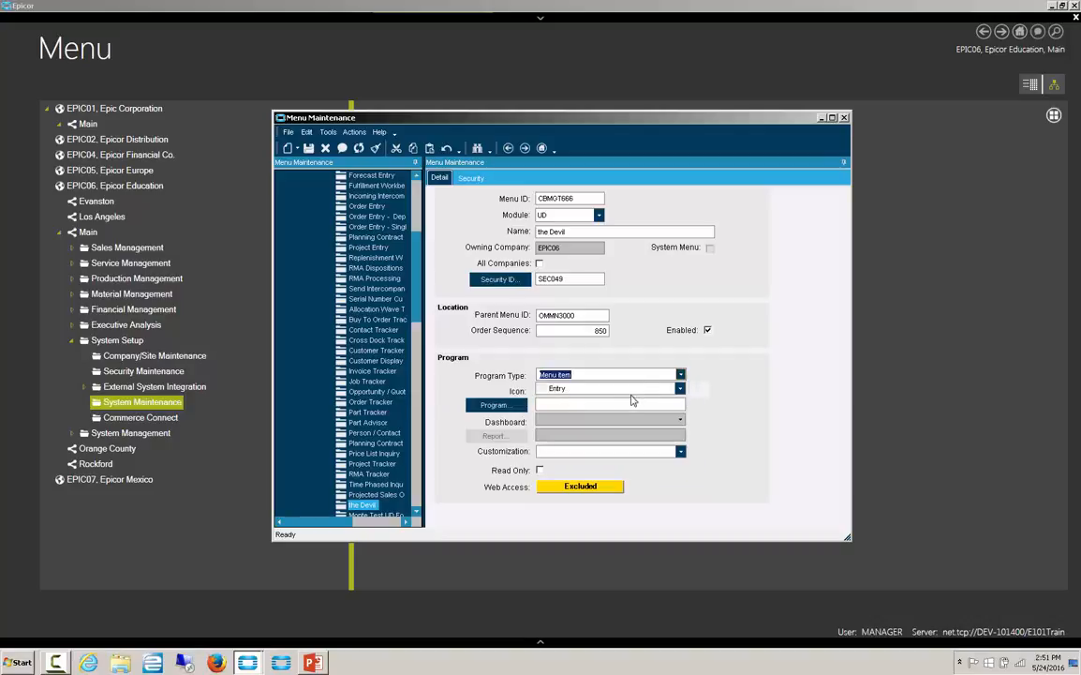
Choose the Entry icon for the menu item and start browsing for its program.
left_click(679, 388)
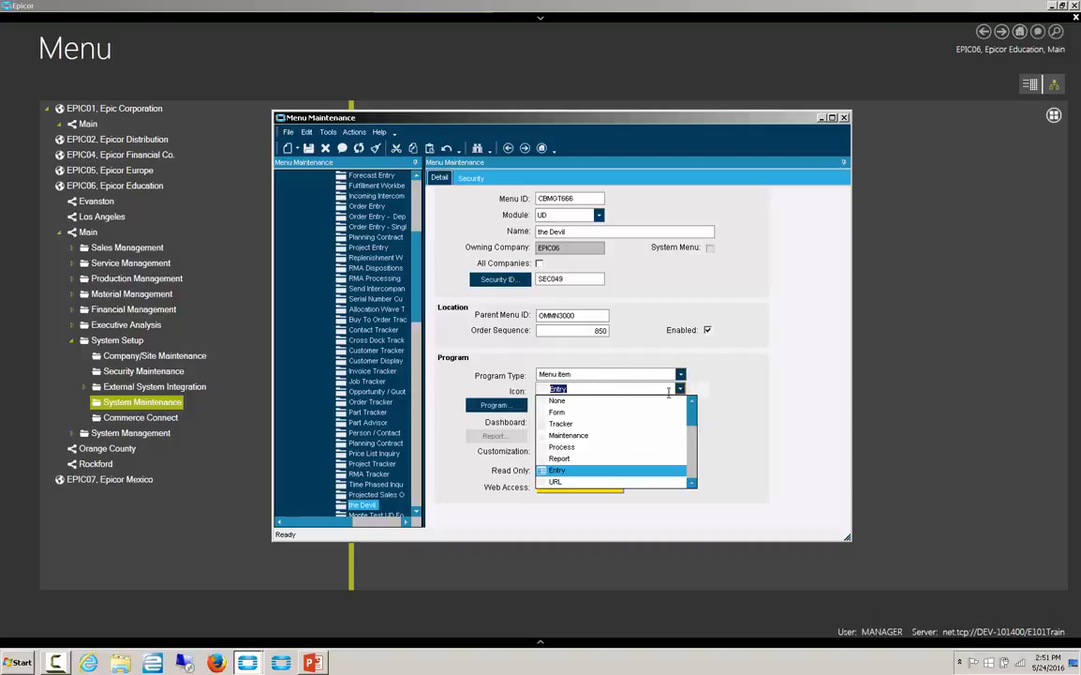
scroll("down", 3)
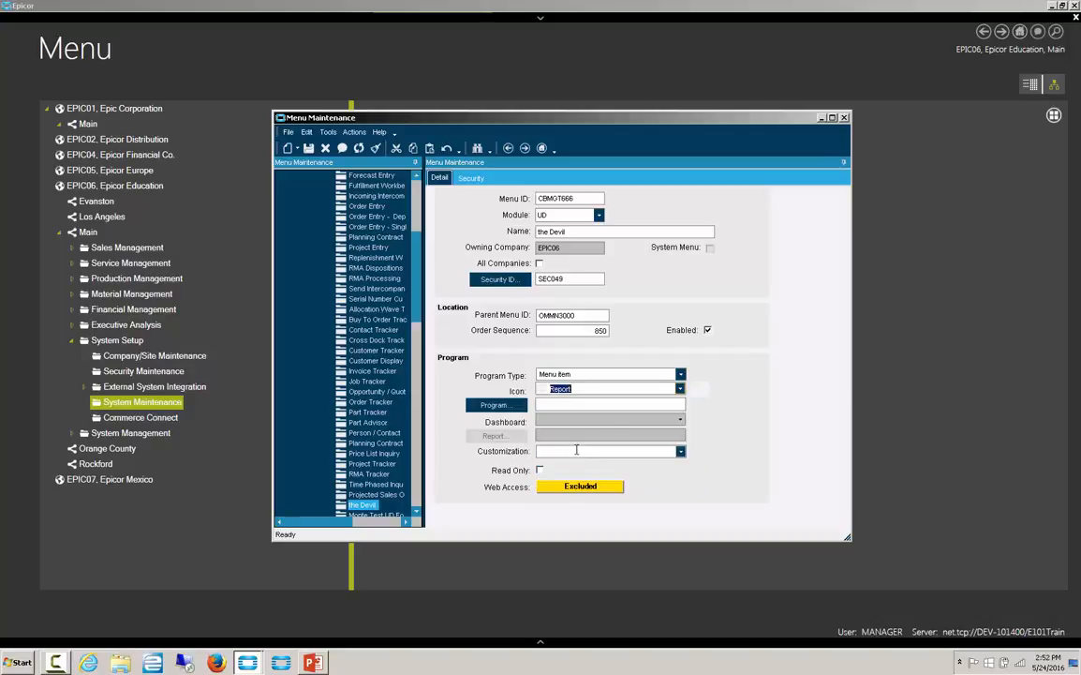
left_click(680, 389)
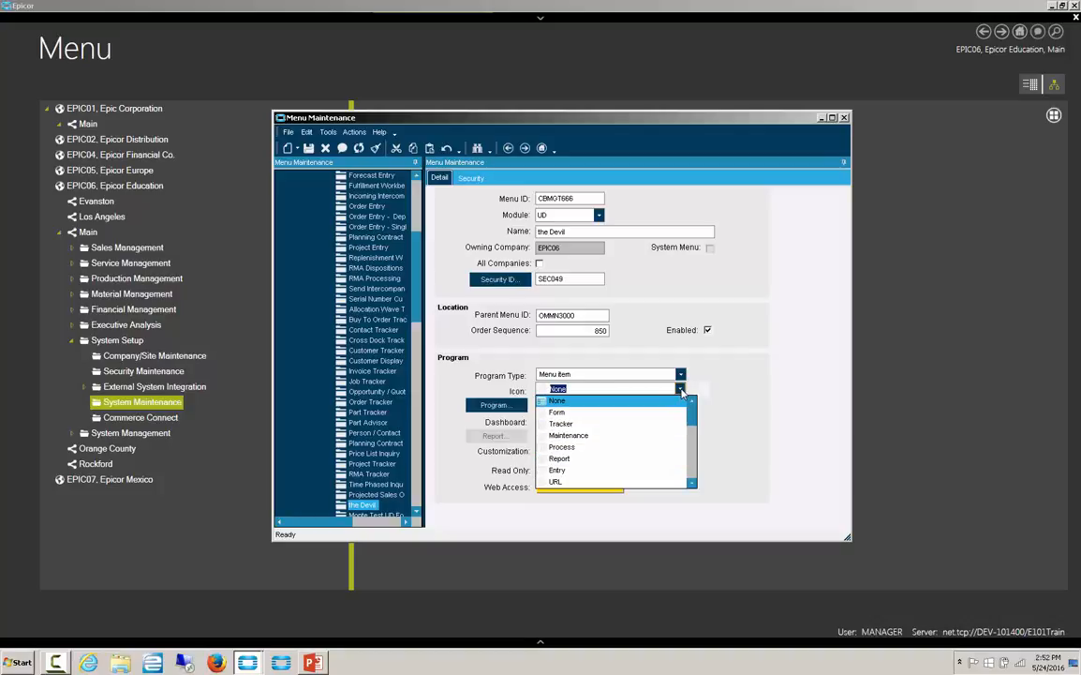
mouse_move(556, 469)
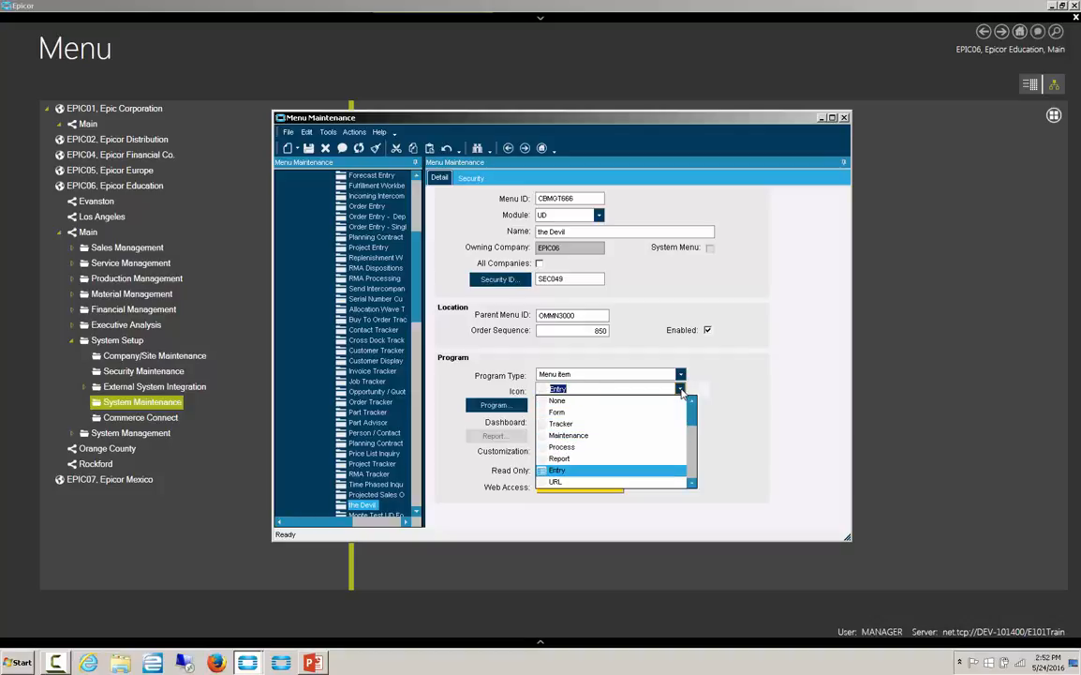
left_click(558, 469)
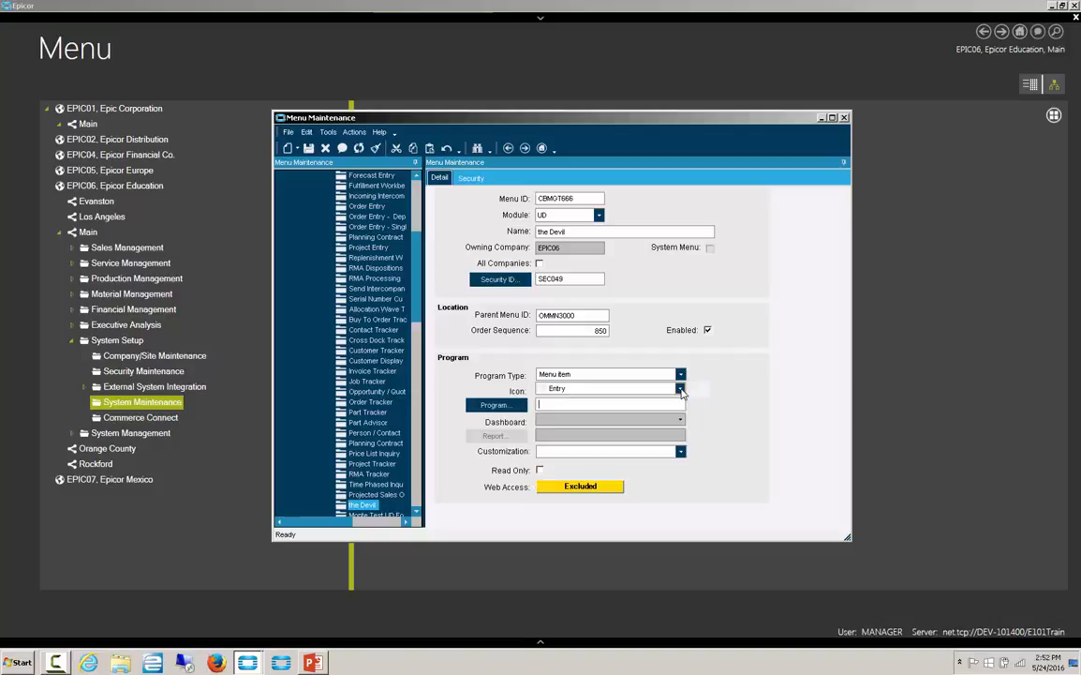
left_click(495, 404)
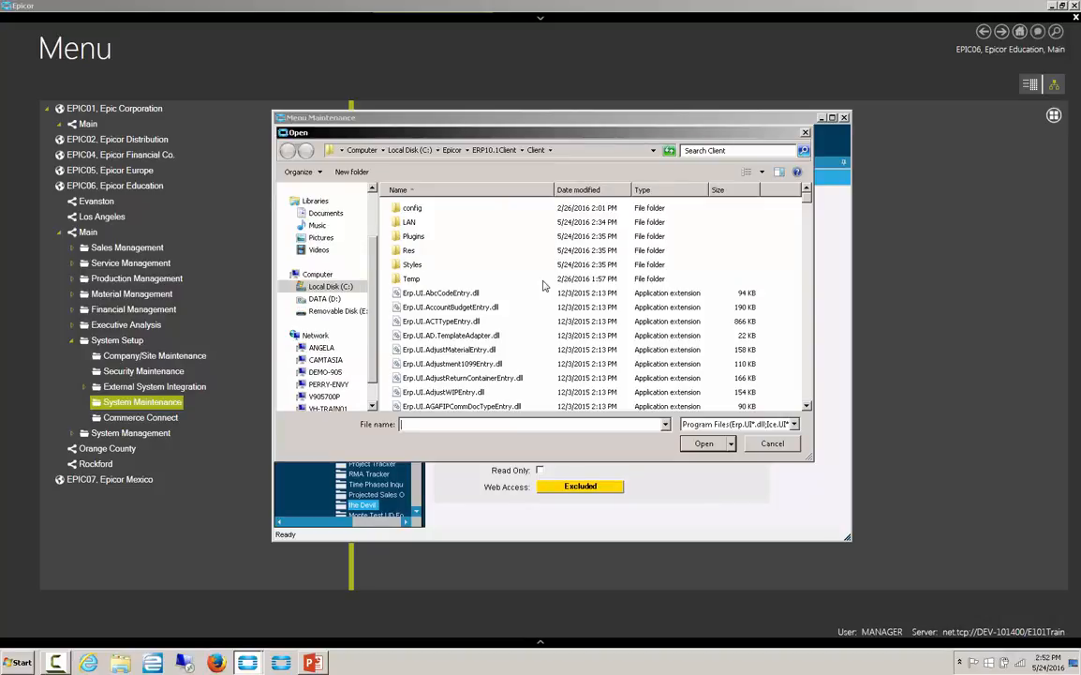
Pick Erp.UI.InspectrEntry.dll in the Open dialog as the item's program.
scroll("down", 3)
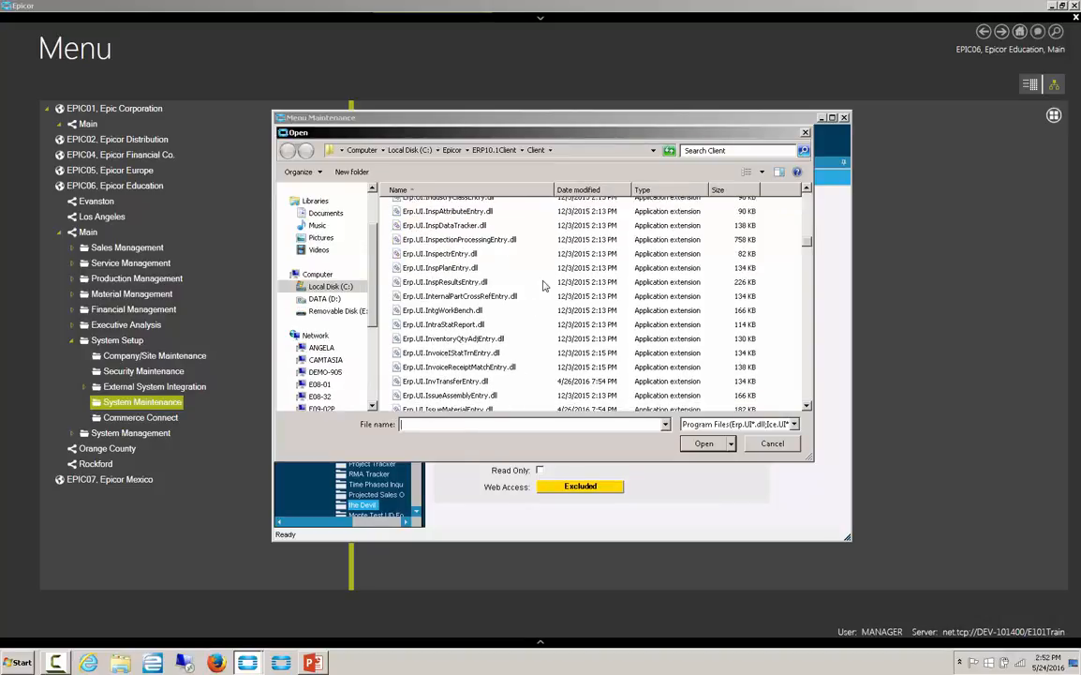
left_click(440, 253)
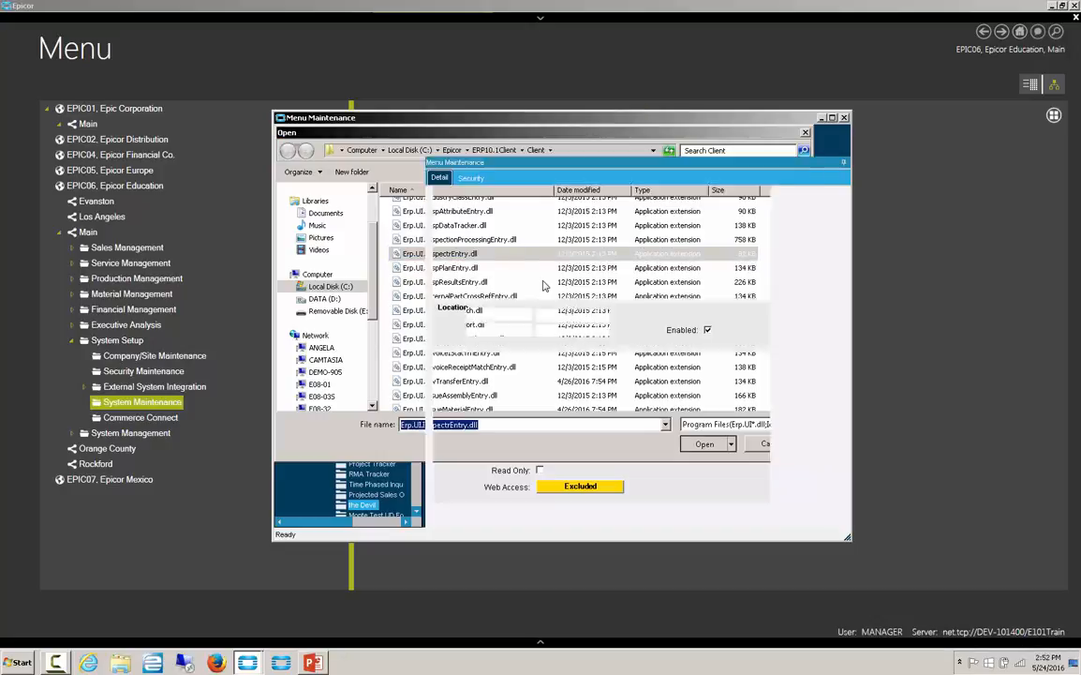
left_click(704, 444)
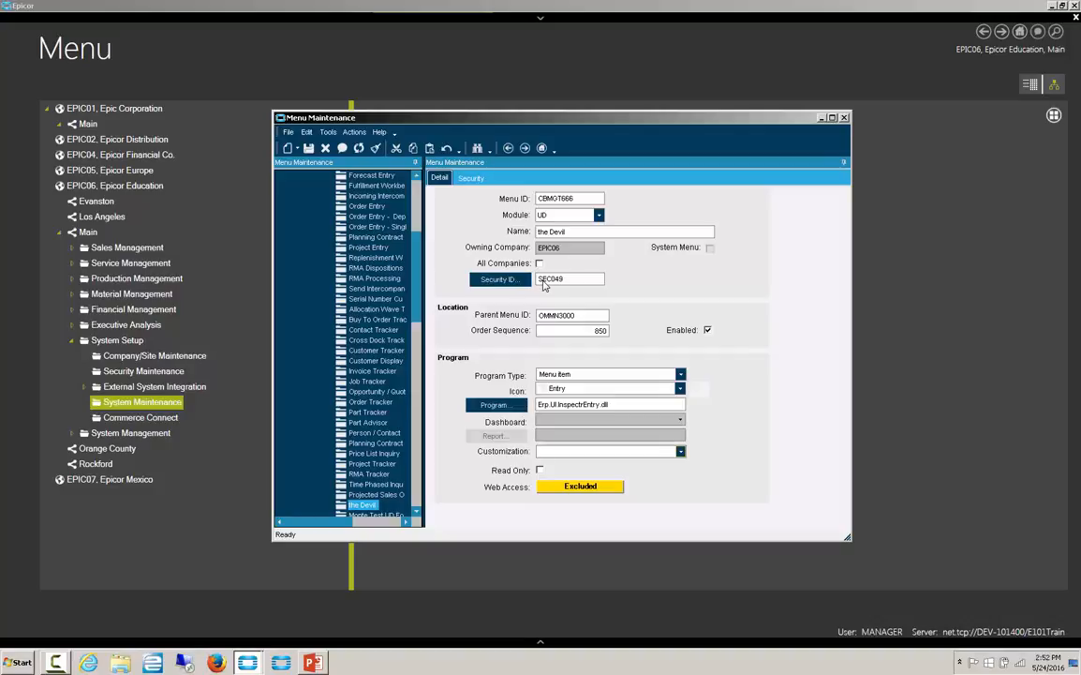
left_click(609, 451)
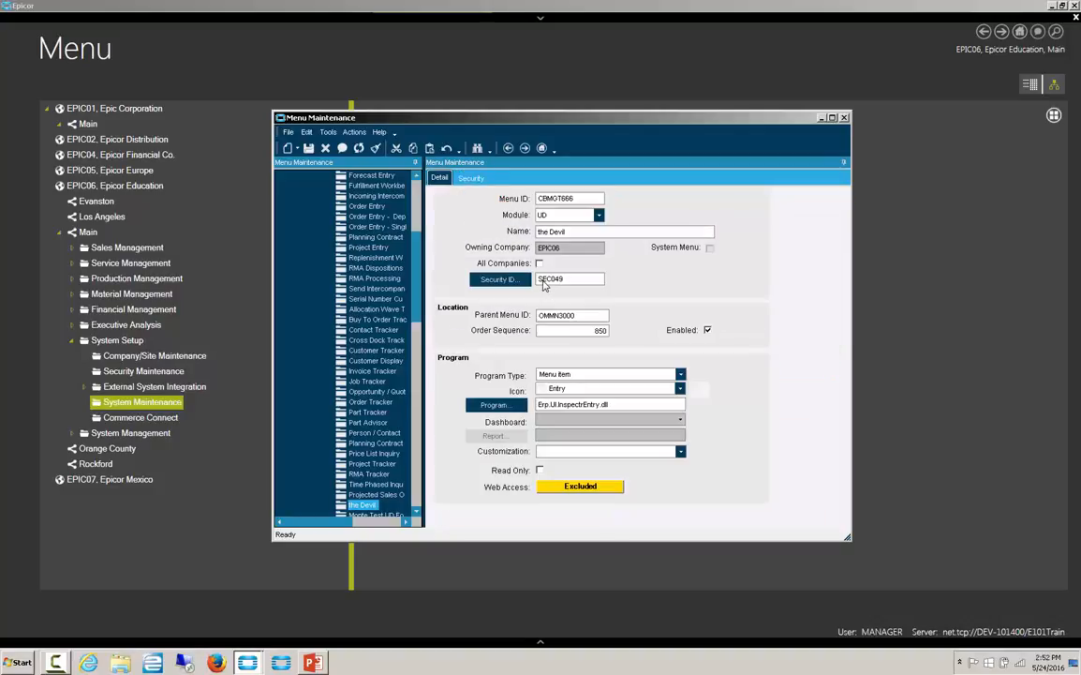
left_click(470, 178)
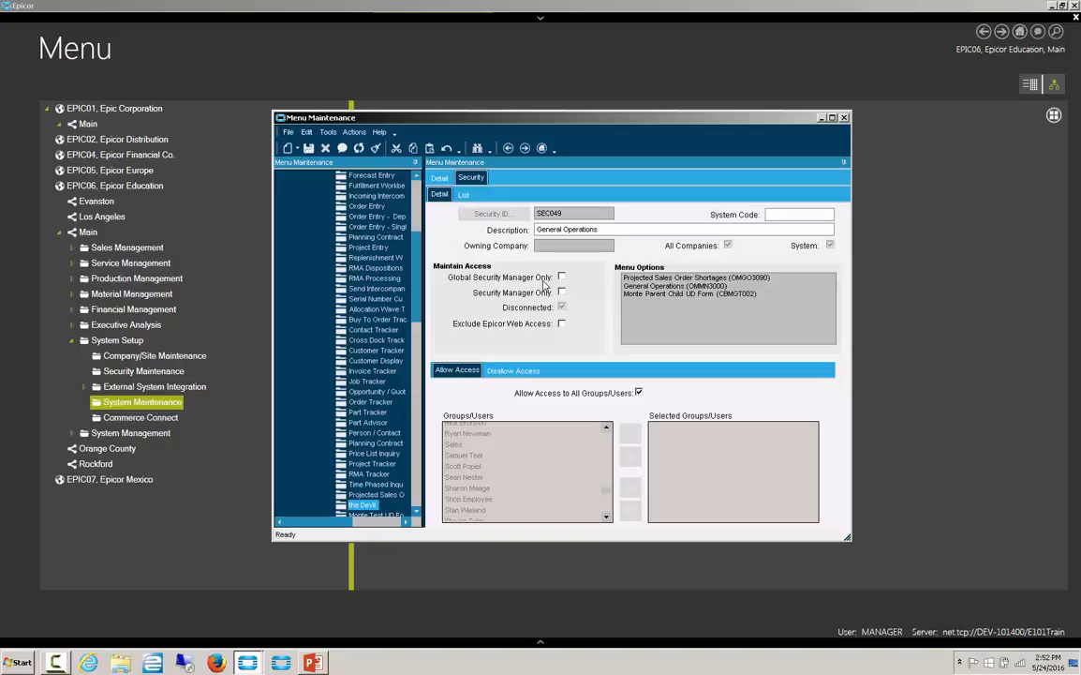
left_click(439, 177)
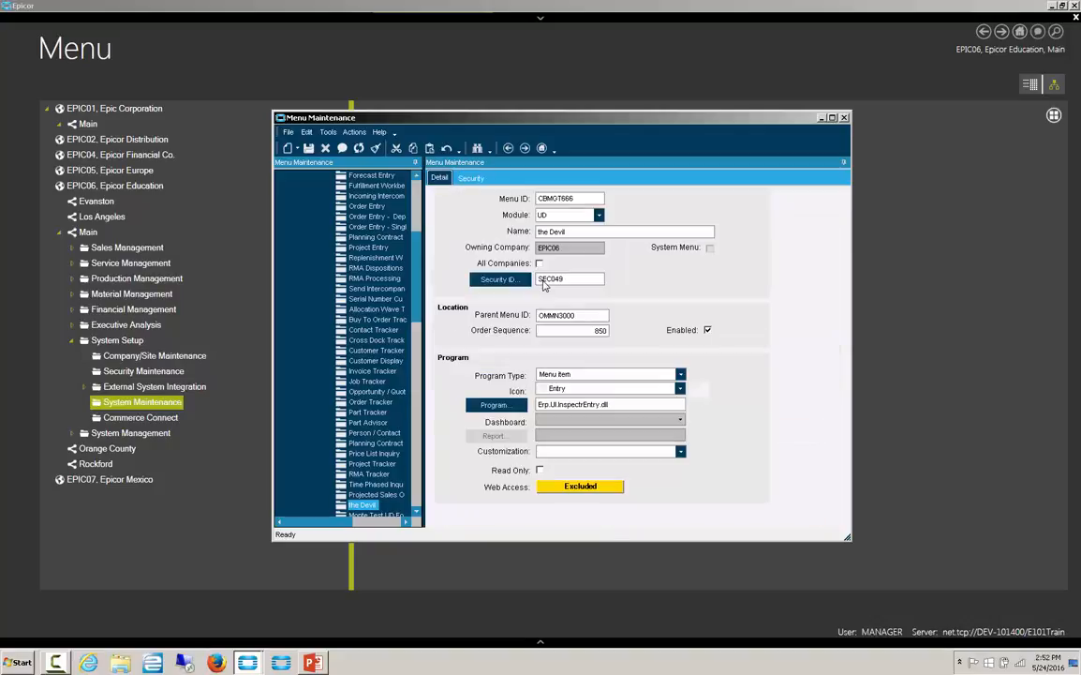